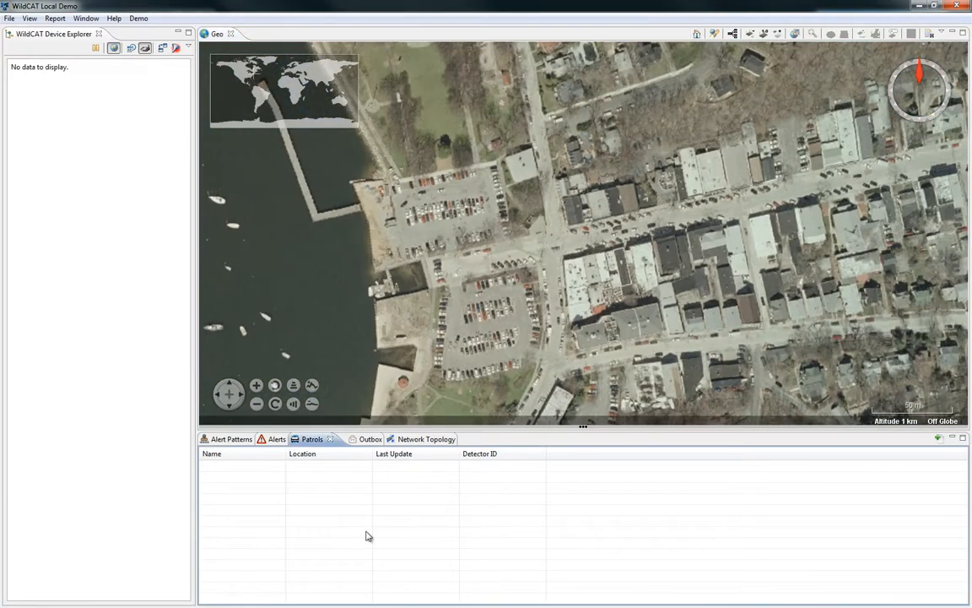
Step: Add patrol car Demo Patrol in Northport with detector ID SDWCDEMO
click(939, 439)
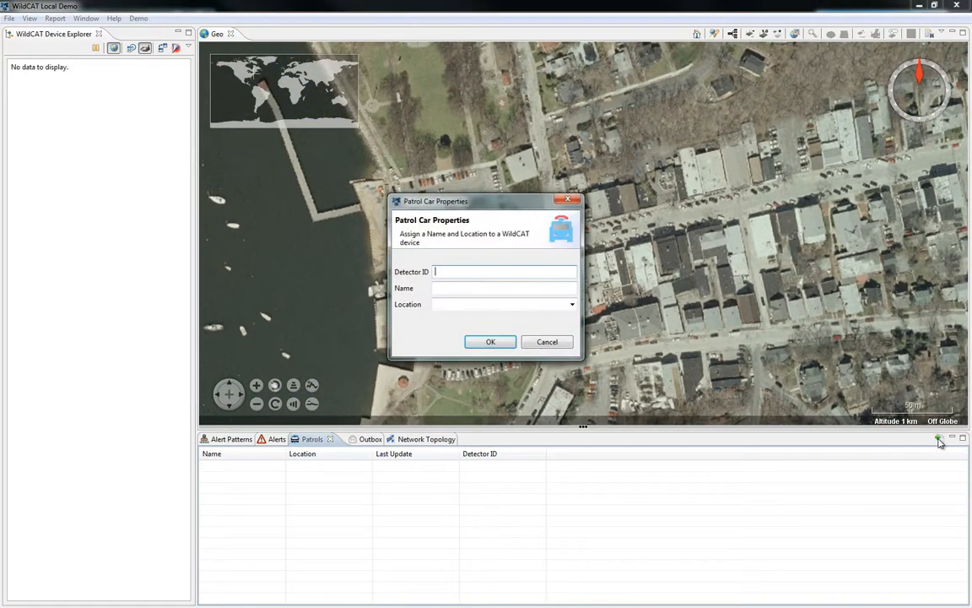
text(SDWC)
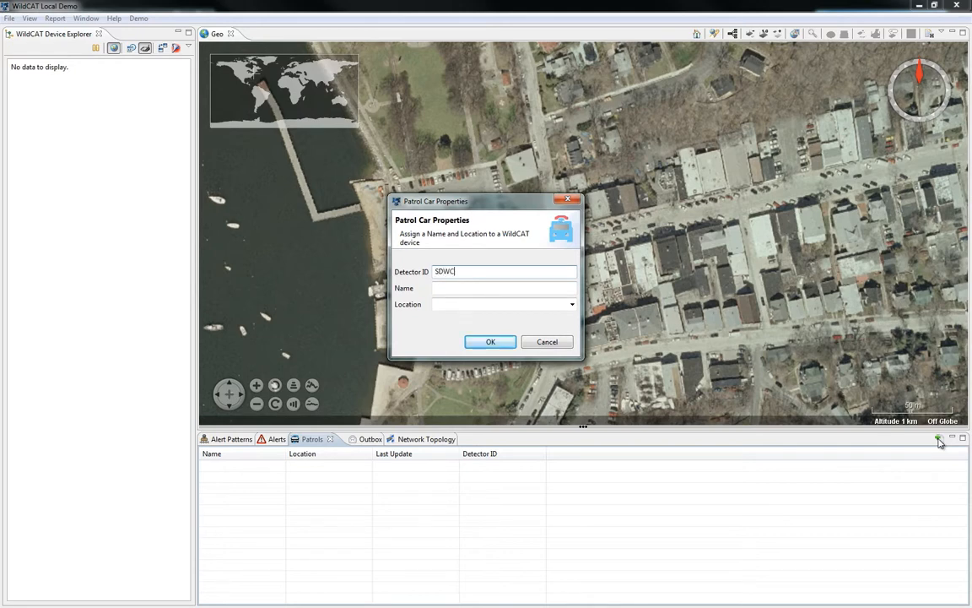
text(Demo Patrol)
click(504, 304)
text(No)
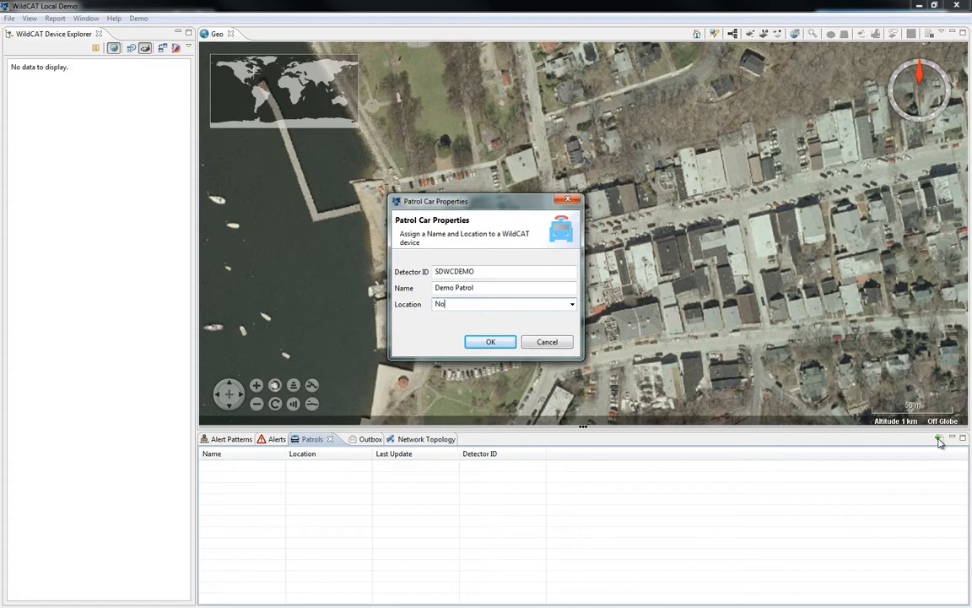
click(490, 341)
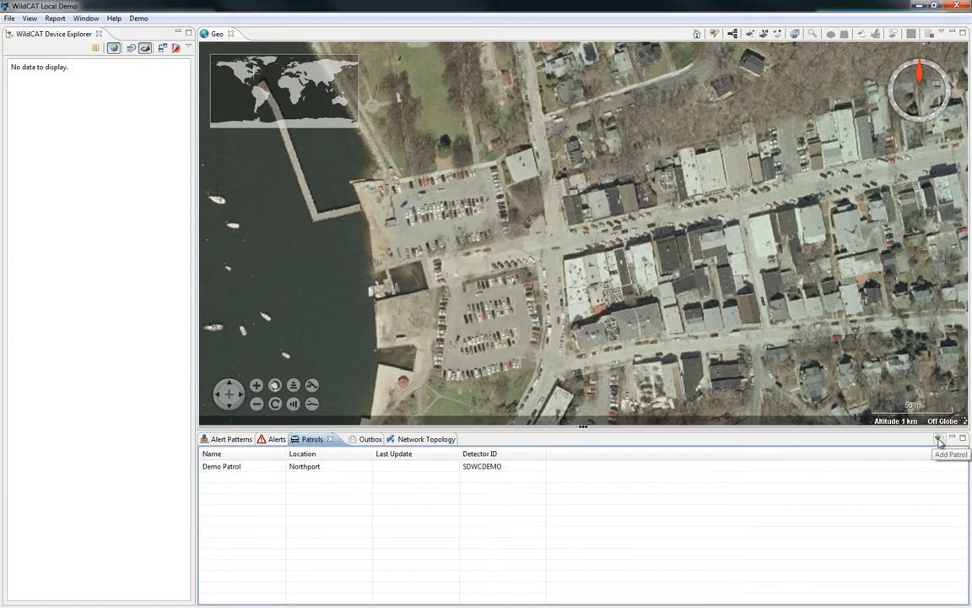
mouse_move(490, 297)
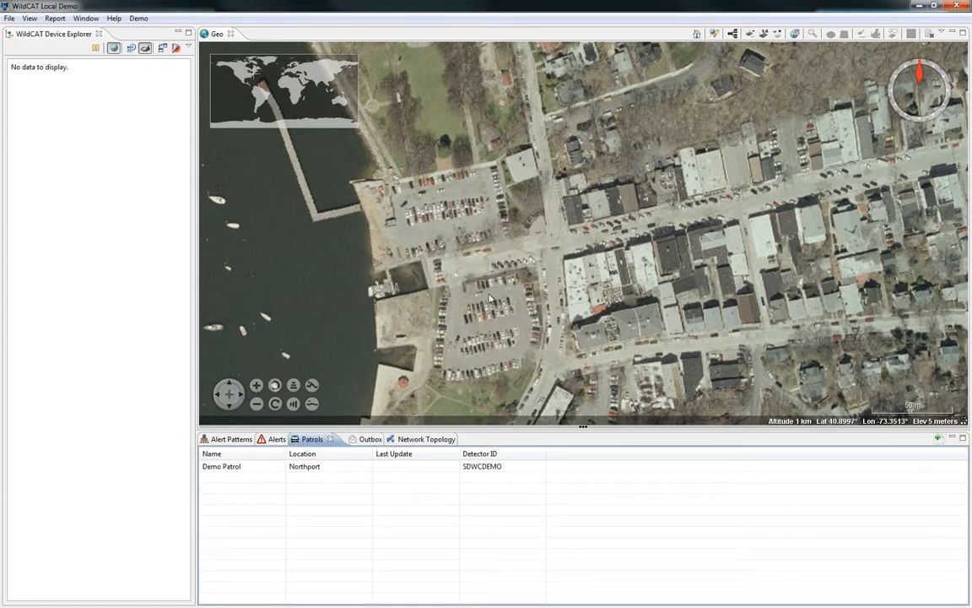
Step: Import known networks from networks.csv via File > Known Devices
click(11, 17)
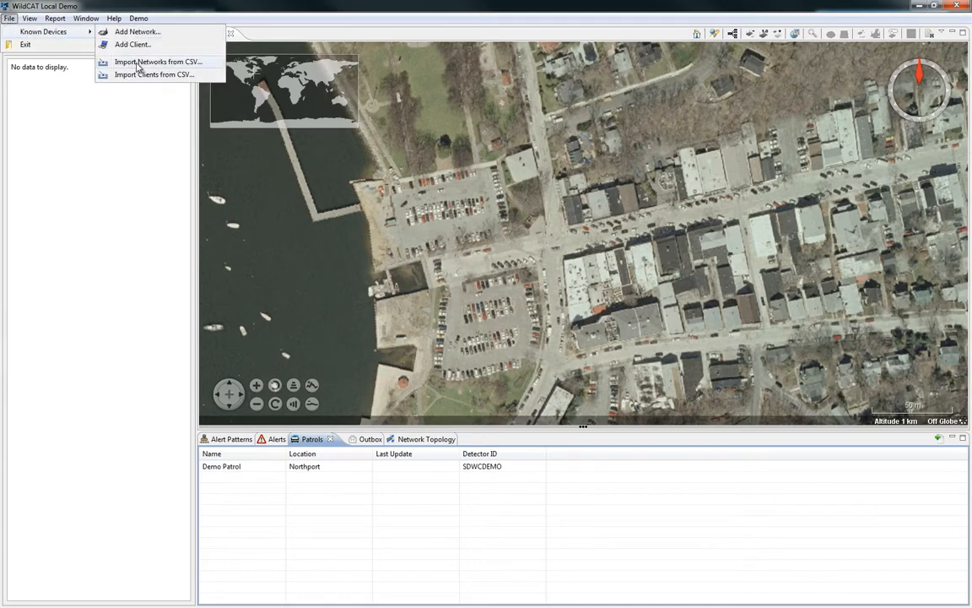
click(159, 60)
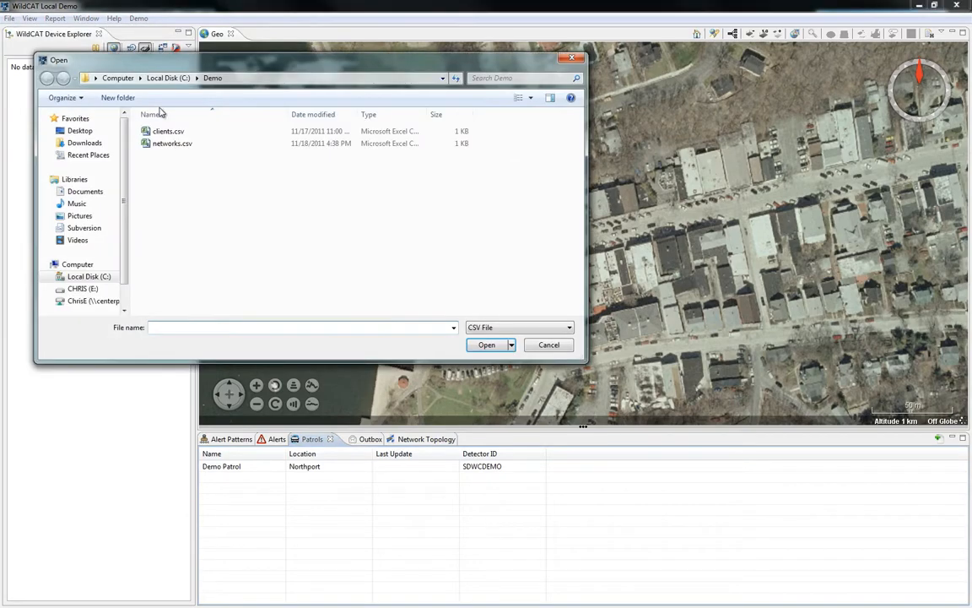
click(173, 141)
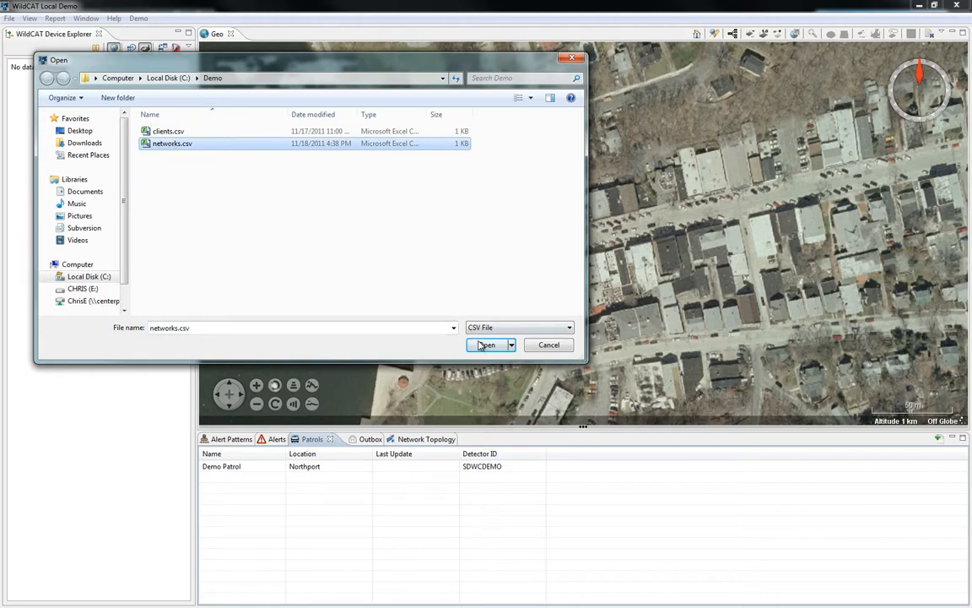
click(486, 344)
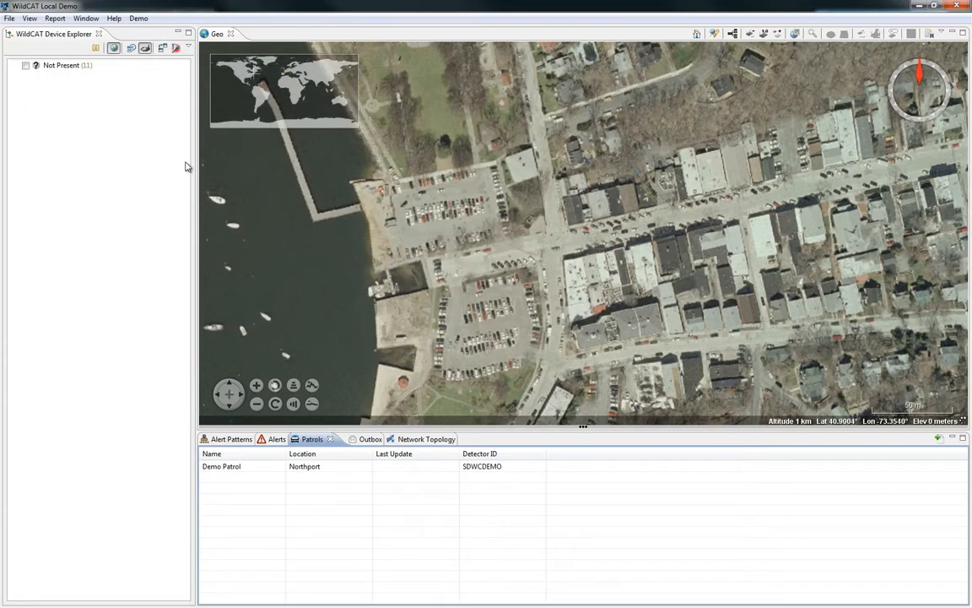
Step: Import known clients from clients.csv the same way
click(10, 17)
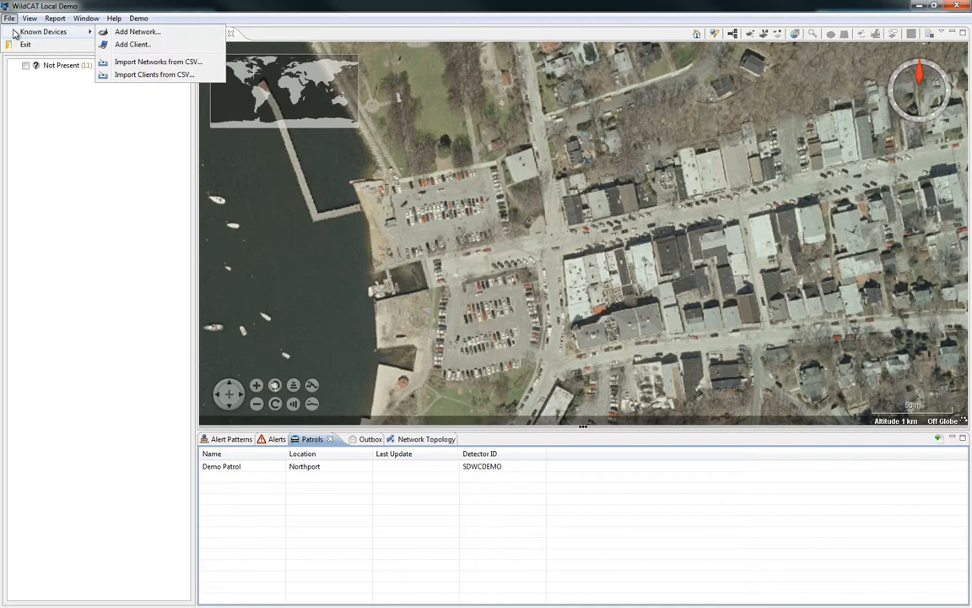
click(159, 61)
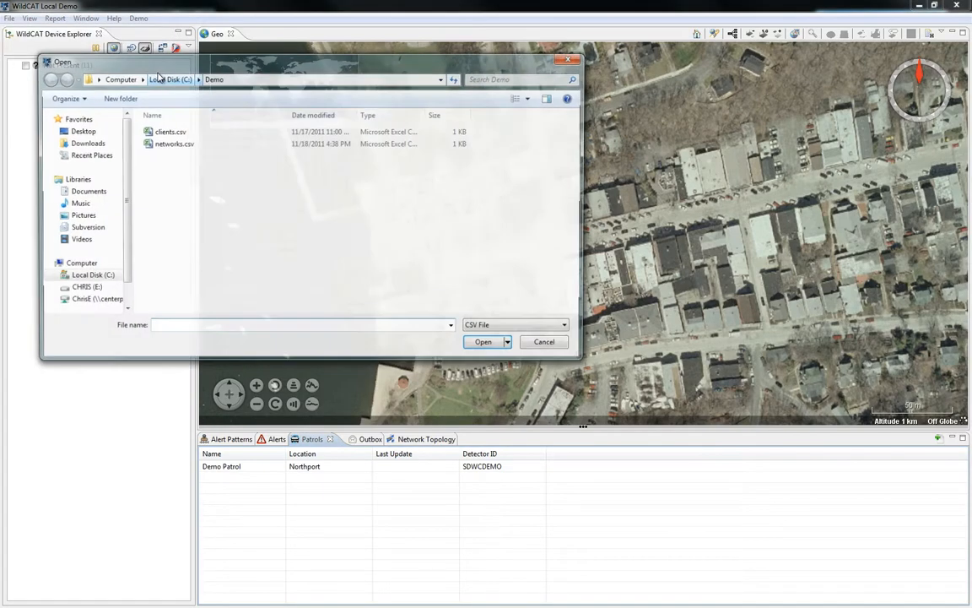
click(167, 132)
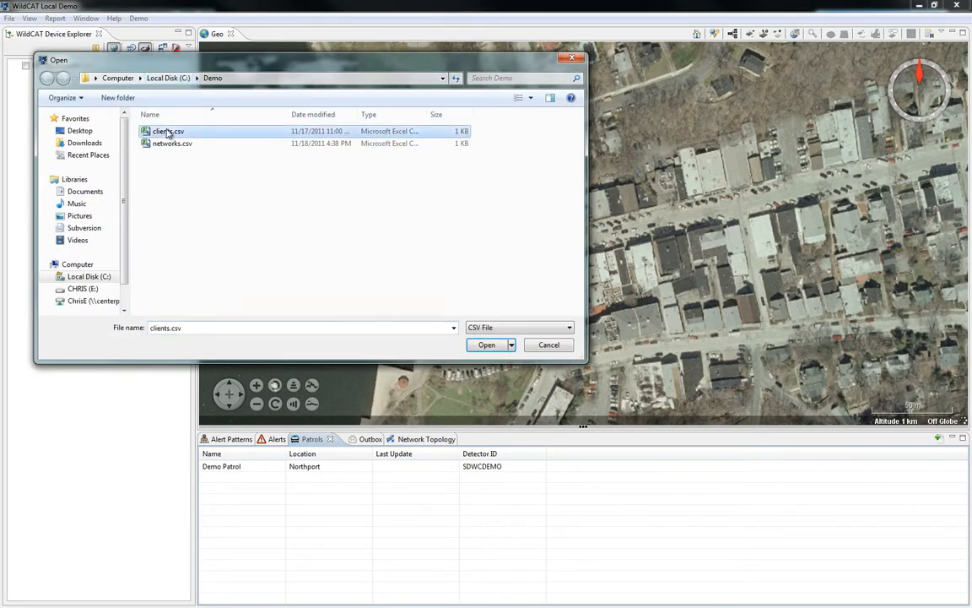
click(486, 344)
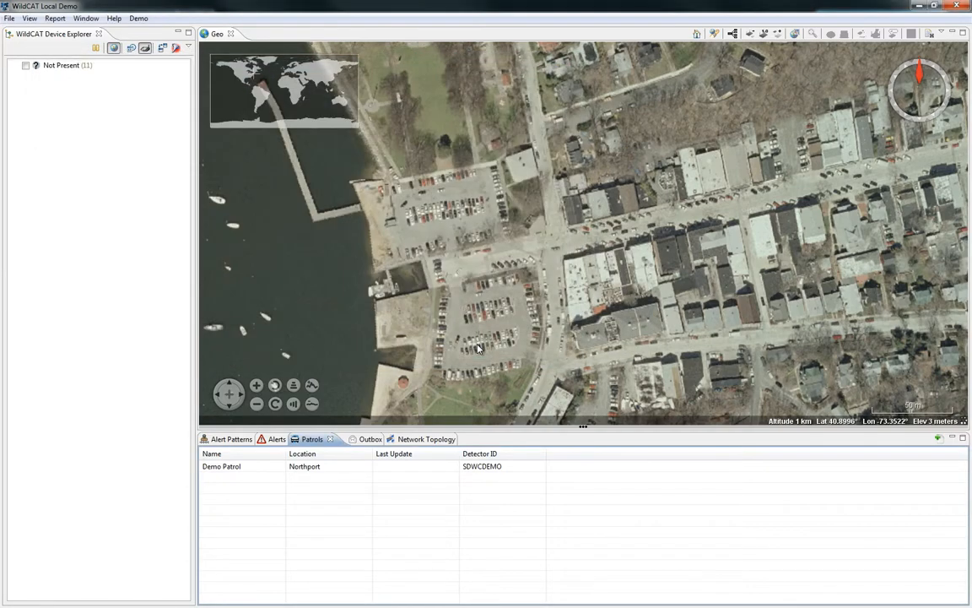
click(25, 64)
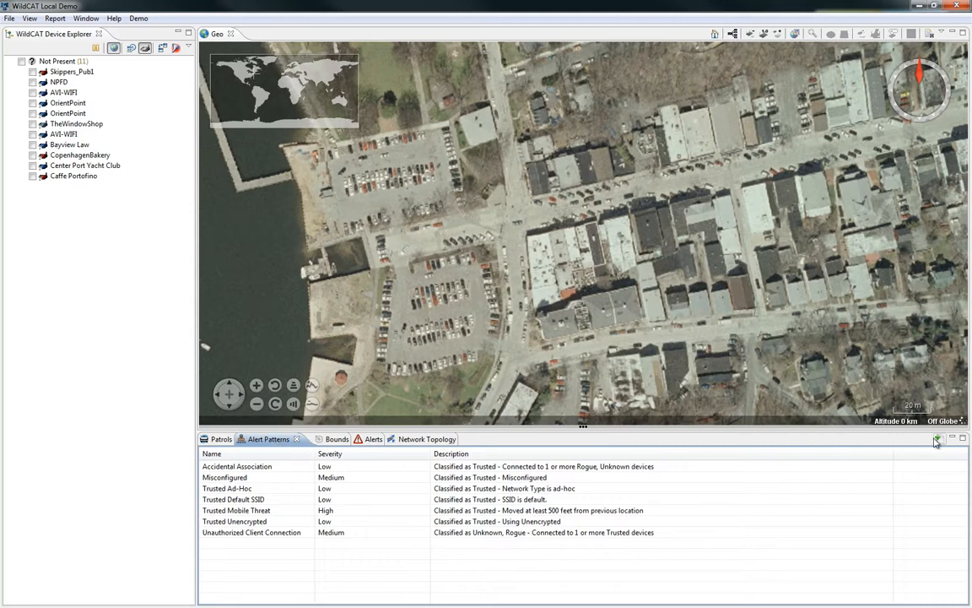
Step: Create alert pattern Trusted WEP Encryption matching Classification Trusted and Encryption WEP
click(937, 439)
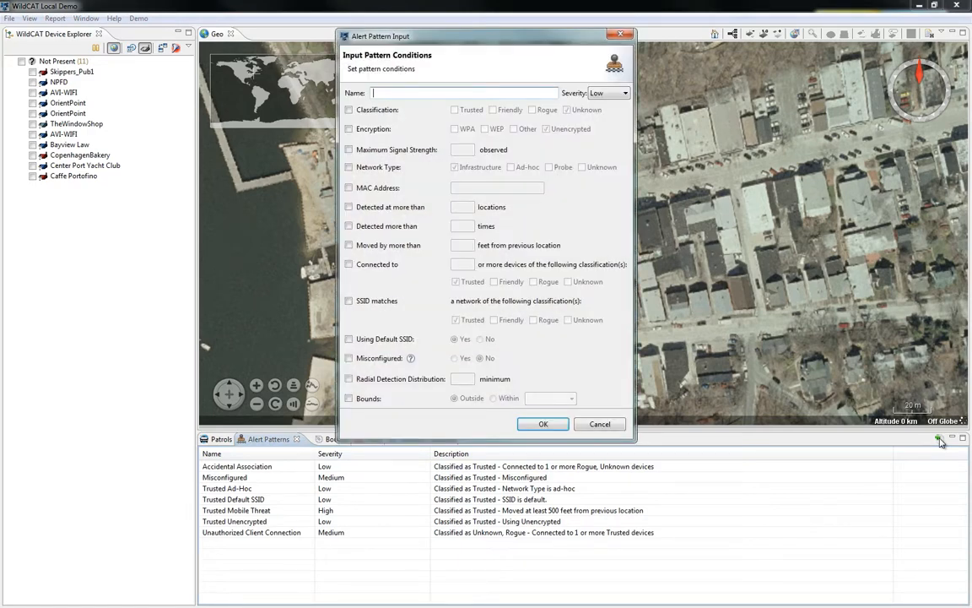
text(Trusted WEP)
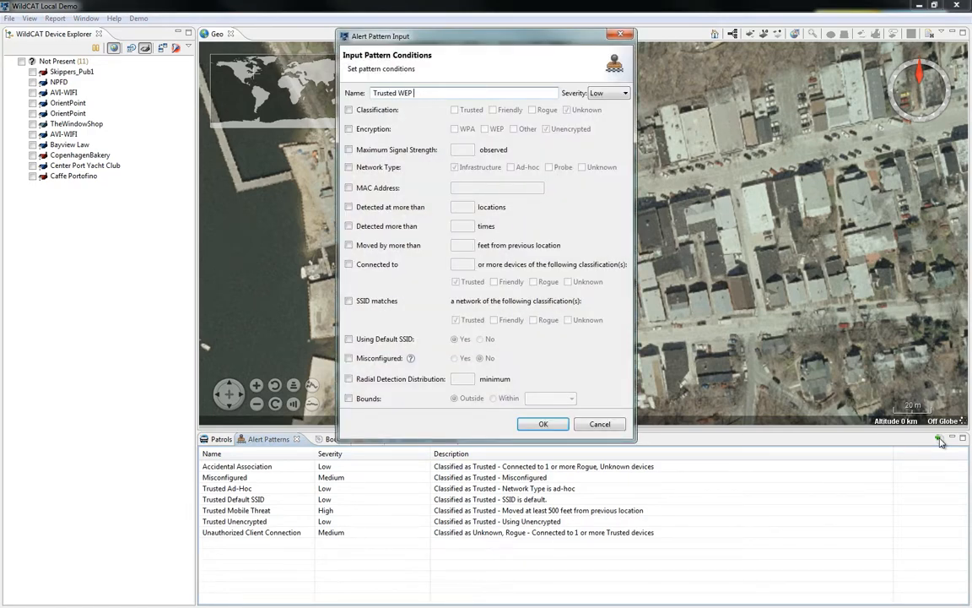
text(Encryption)
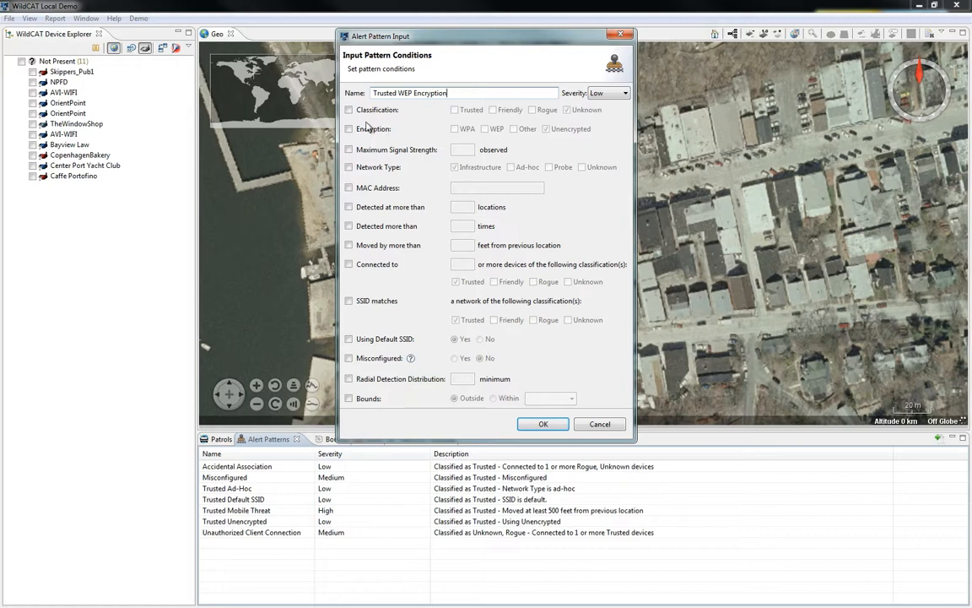
click(347, 109)
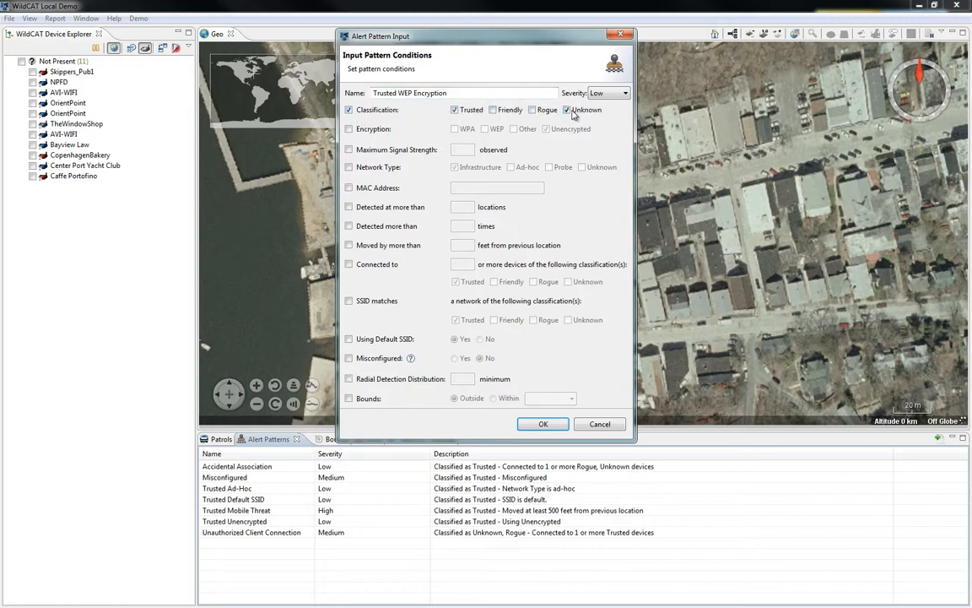
click(348, 129)
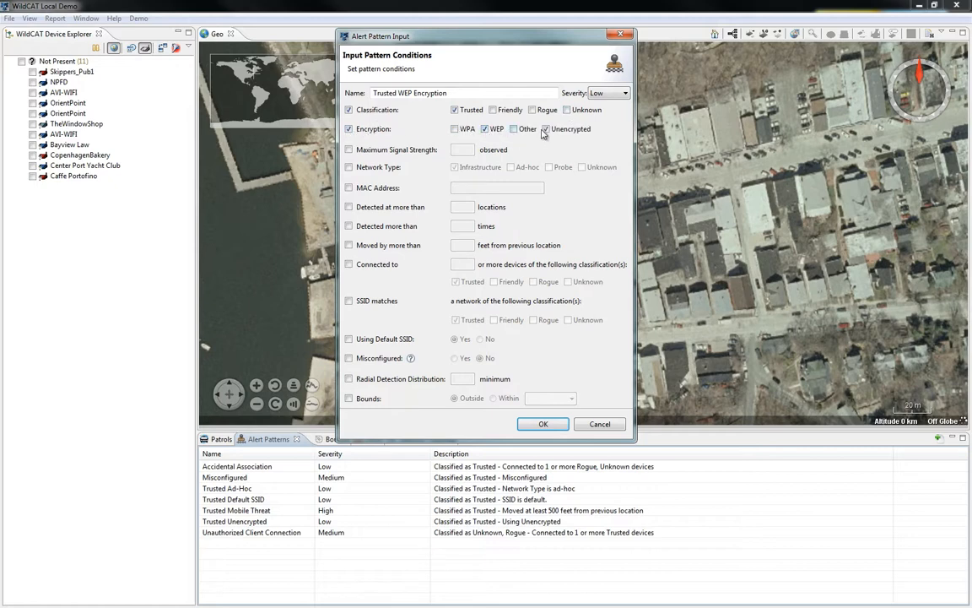
click(544, 128)
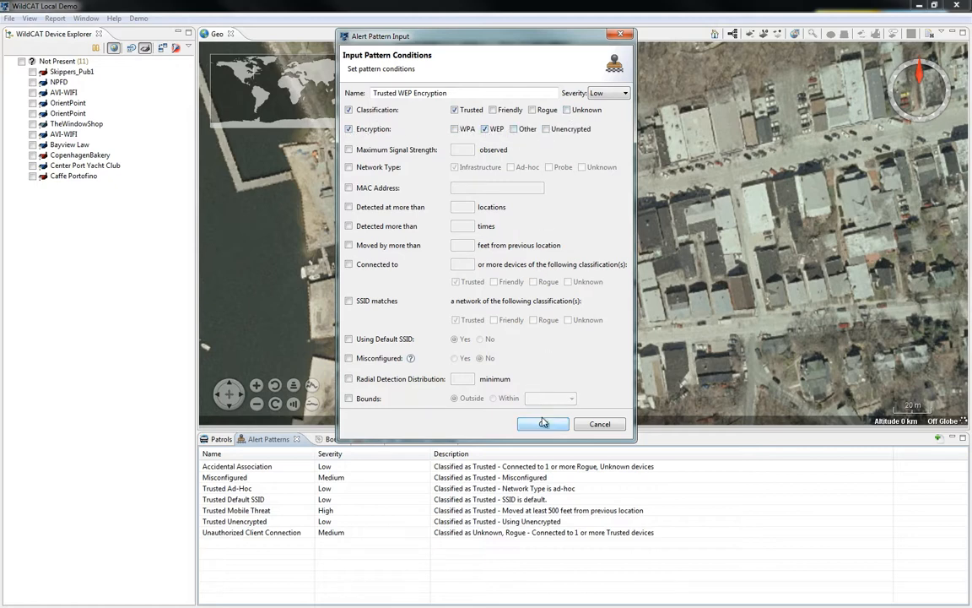
click(544, 423)
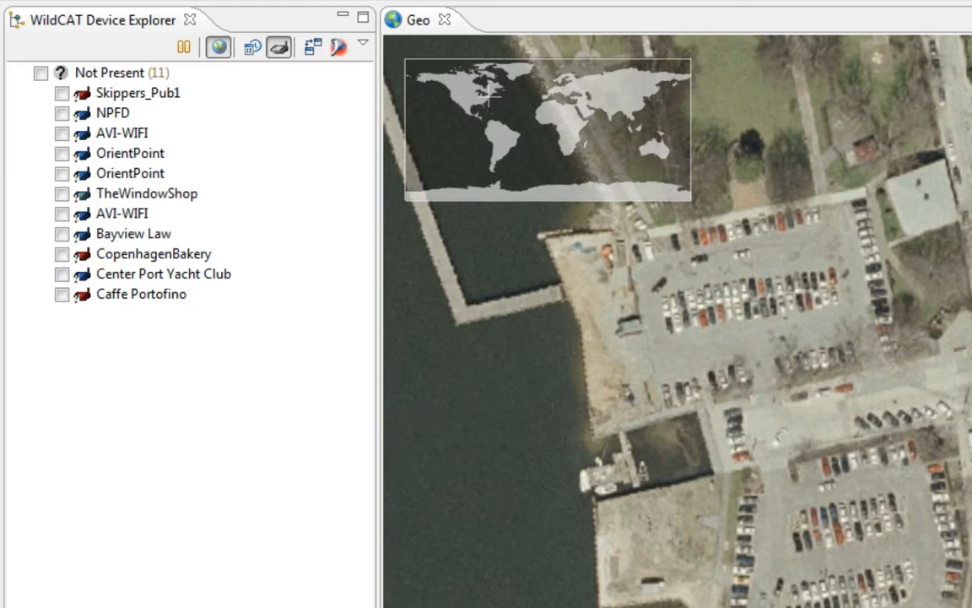
click(20, 72)
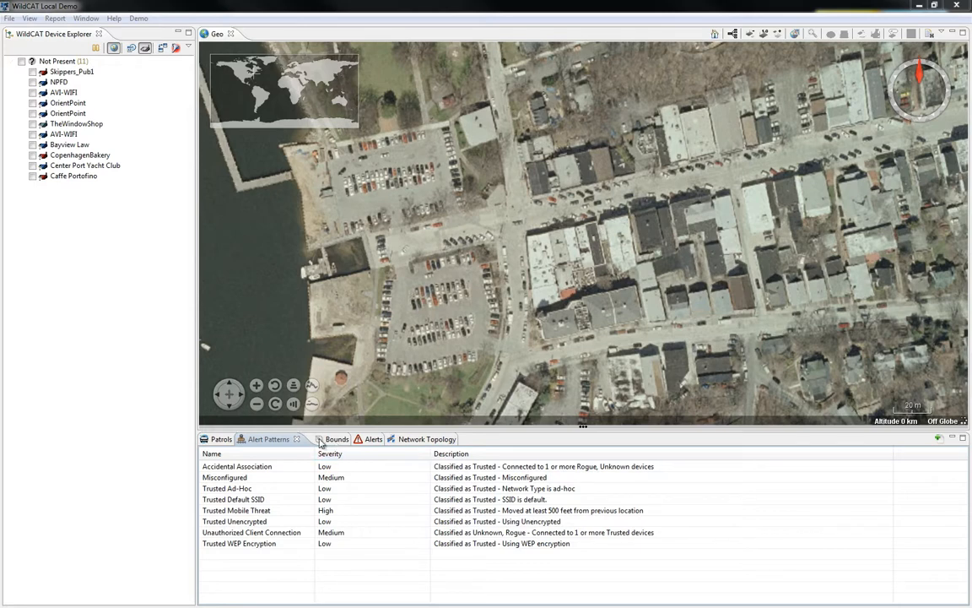
Step: Name a new polygon boundary Office and mark its corners on the town map
click(337, 439)
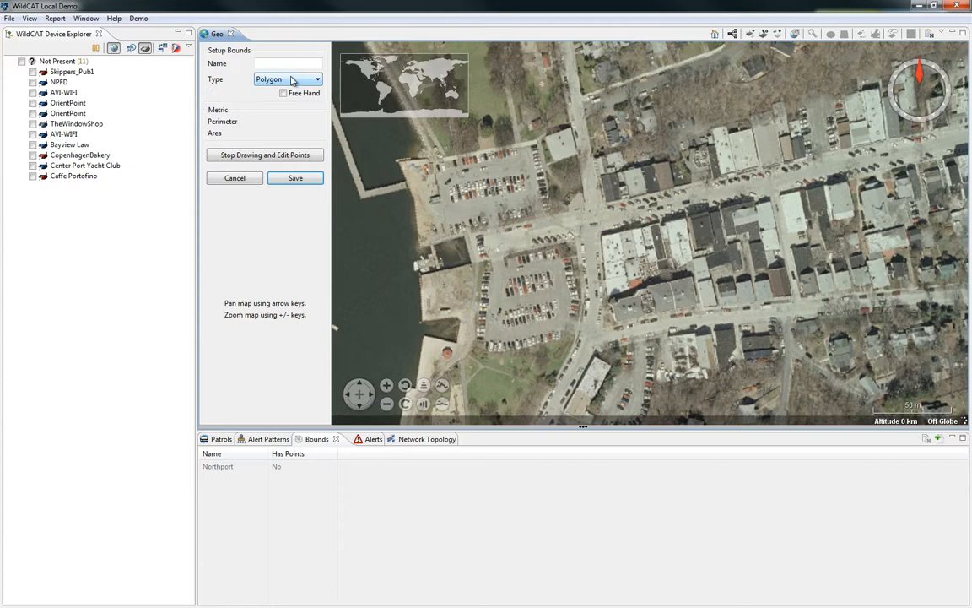
text(Office)
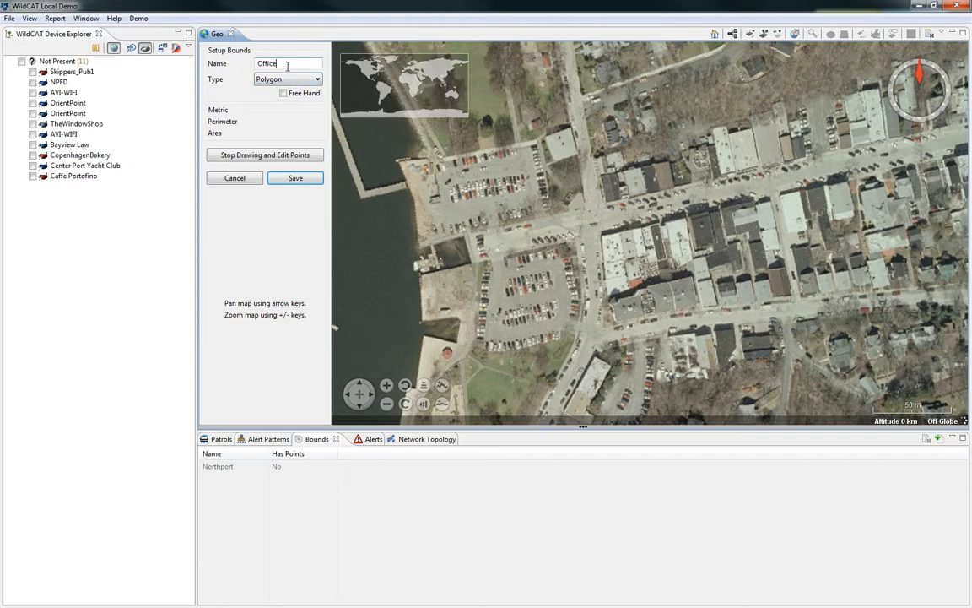
click(600, 212)
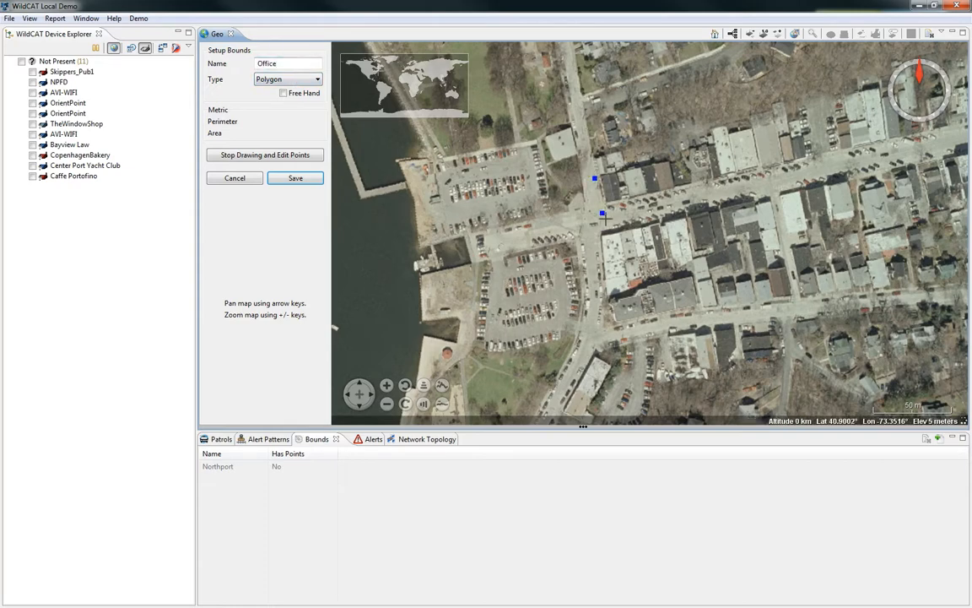
click(635, 192)
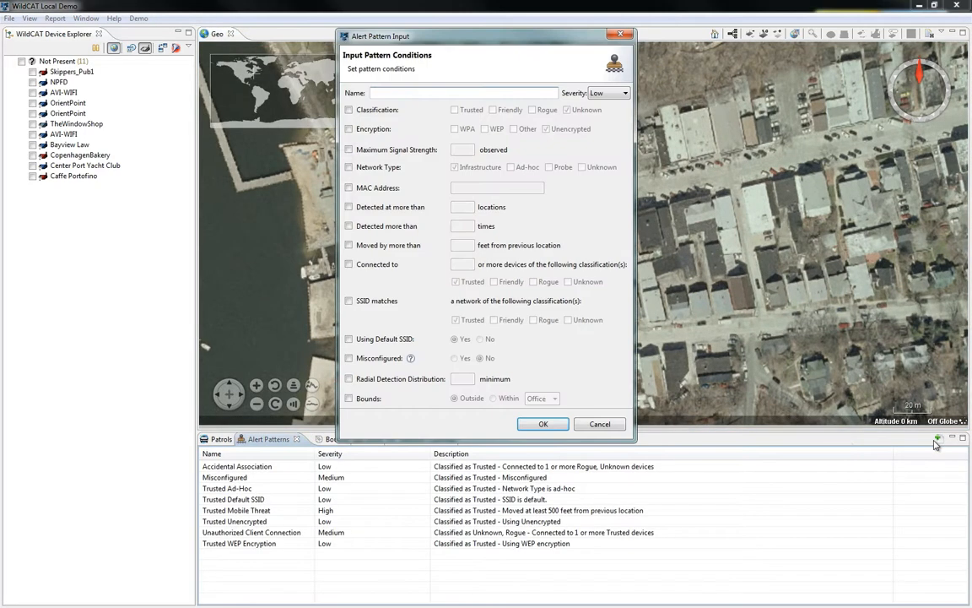
Step: Name the pattern Evil Twin, set severity High and Classification Unknown
text(Evil)
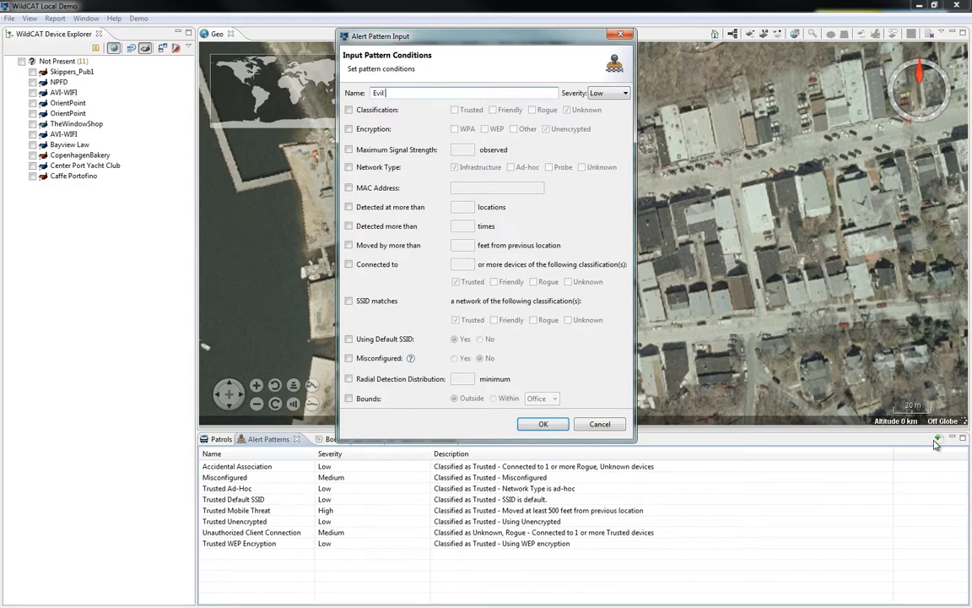
text(Twin)
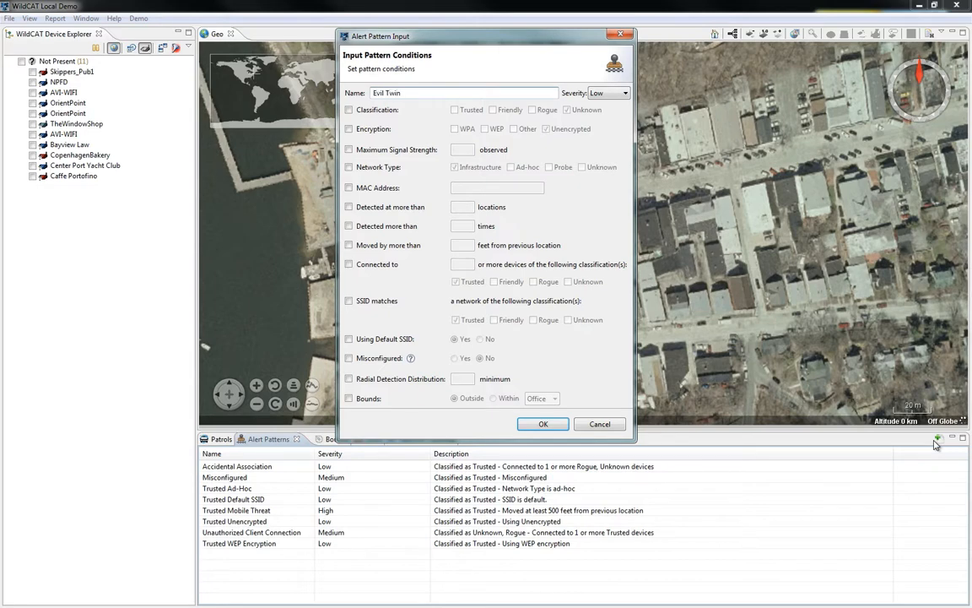
mouse_move(600, 91)
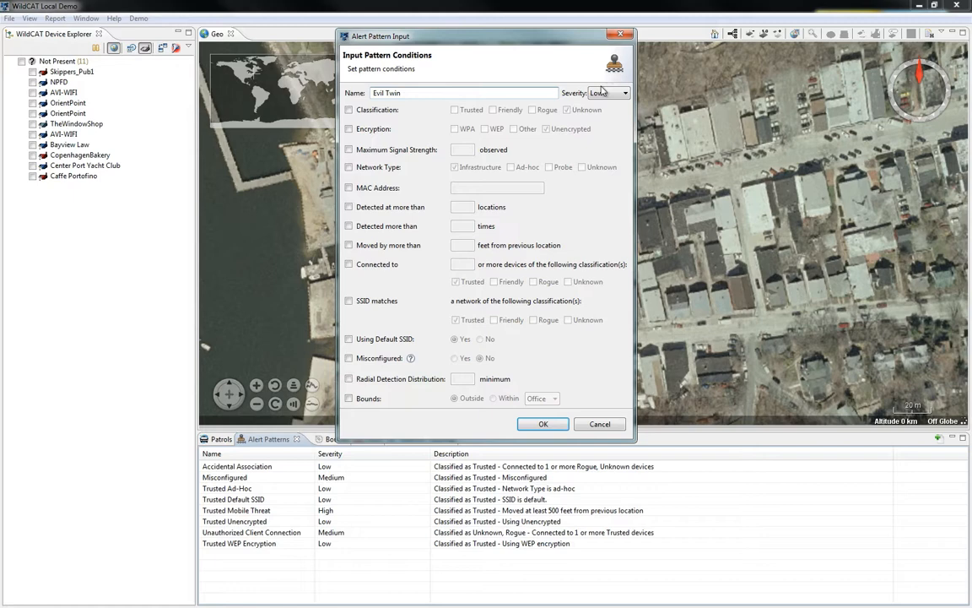
click(623, 93)
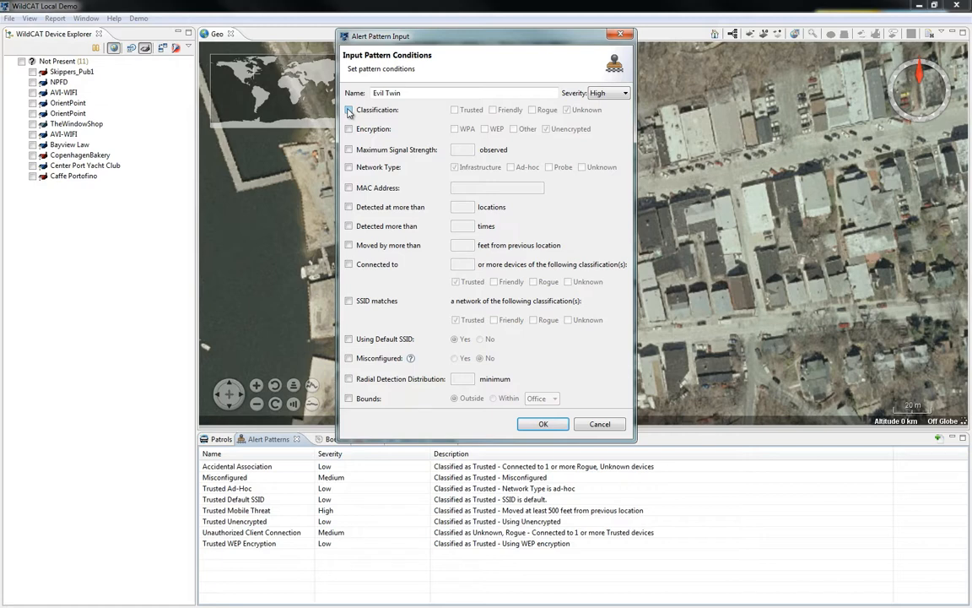
click(567, 109)
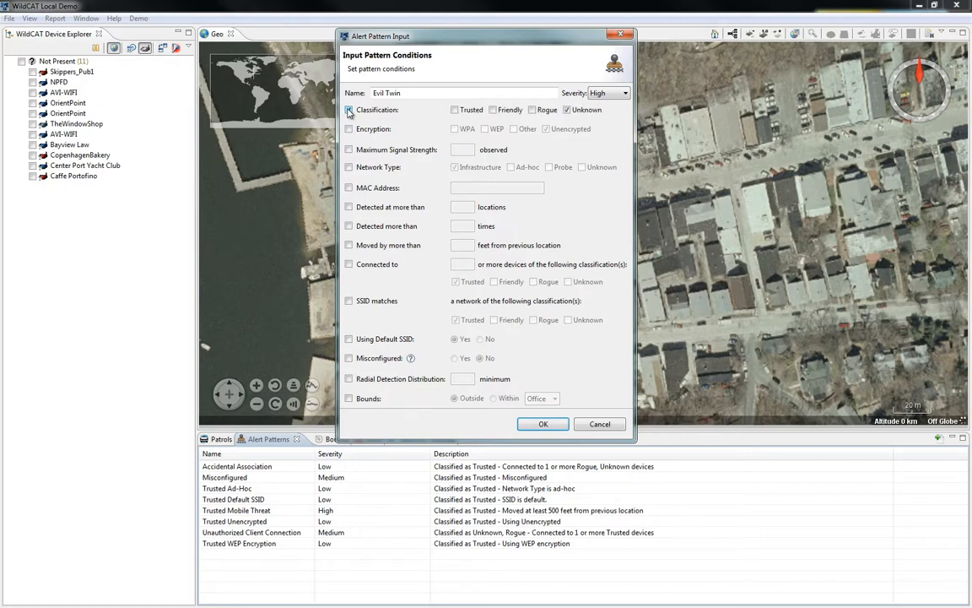
click(348, 110)
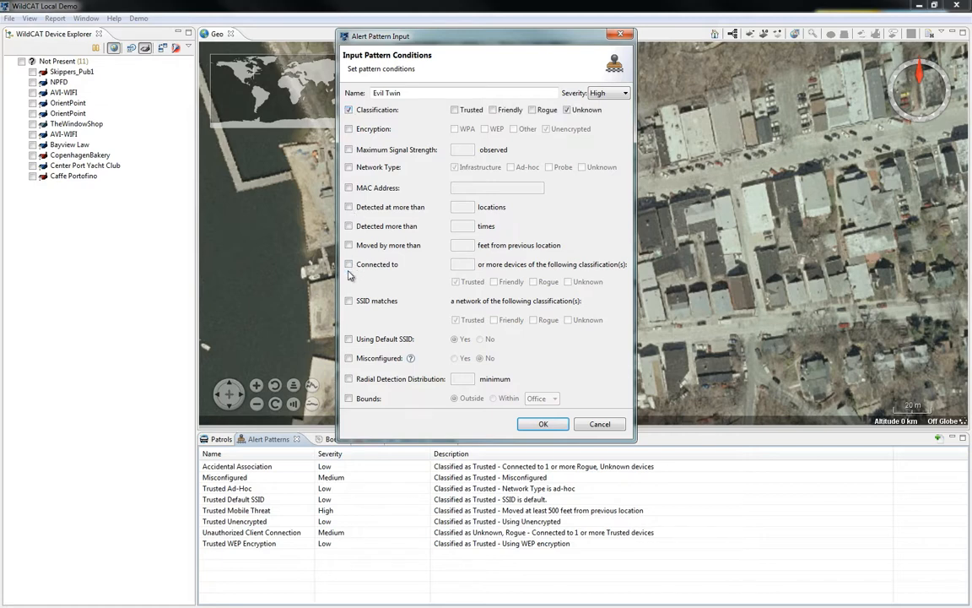
Step: Require SSID matching a trusted network within the Office bounds, and save the pattern
click(348, 300)
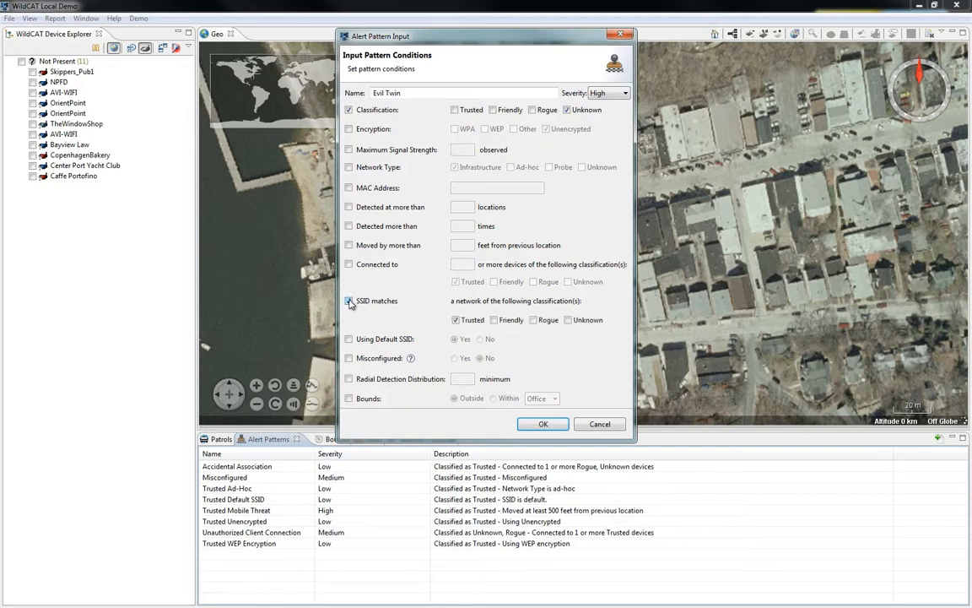
click(348, 300)
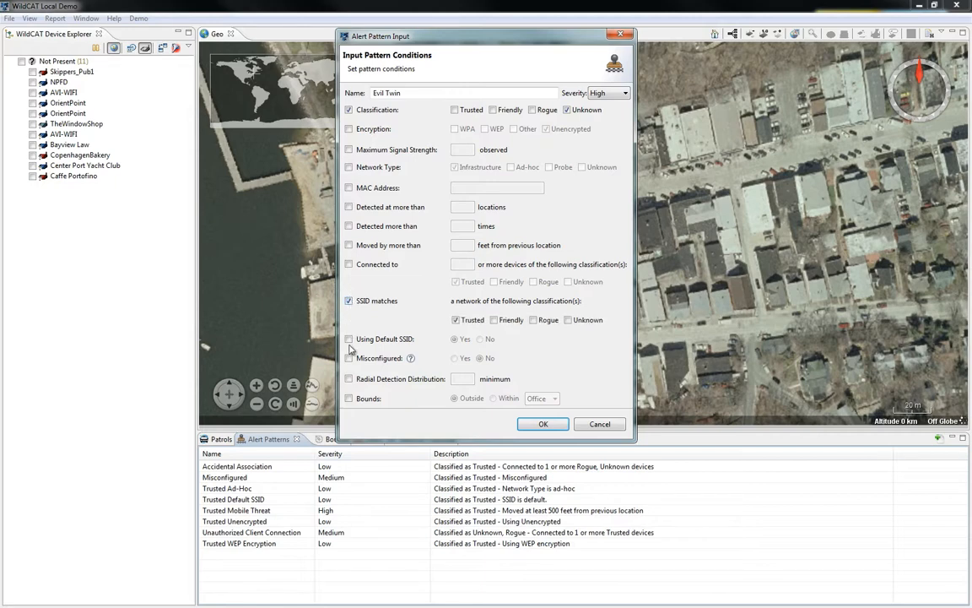
click(348, 398)
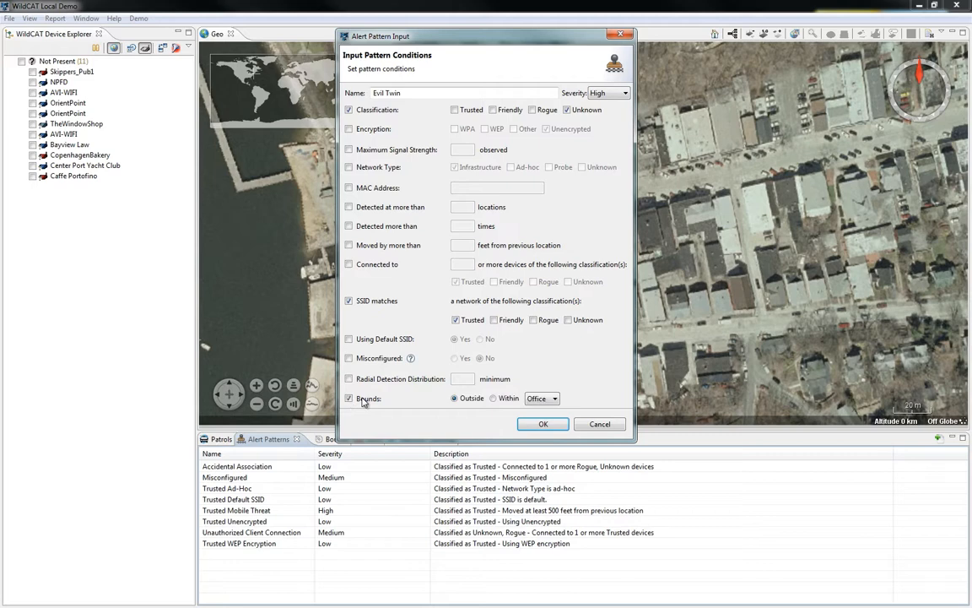
click(493, 399)
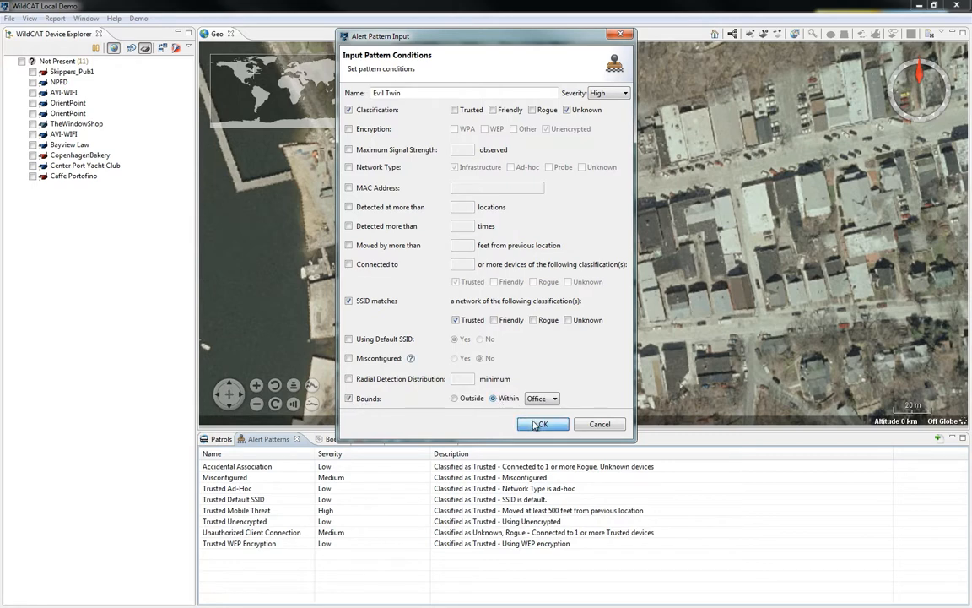
click(540, 423)
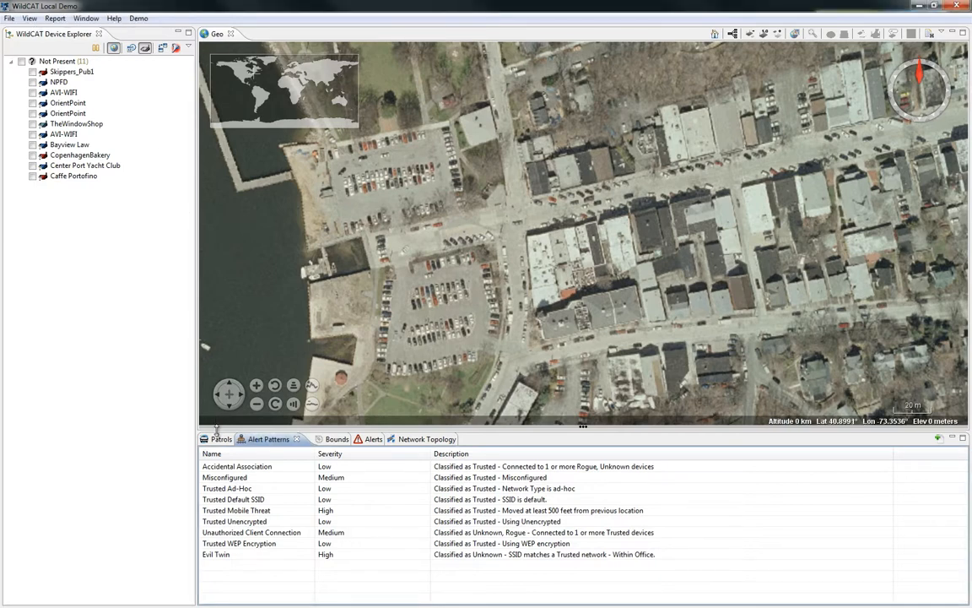
click(221, 439)
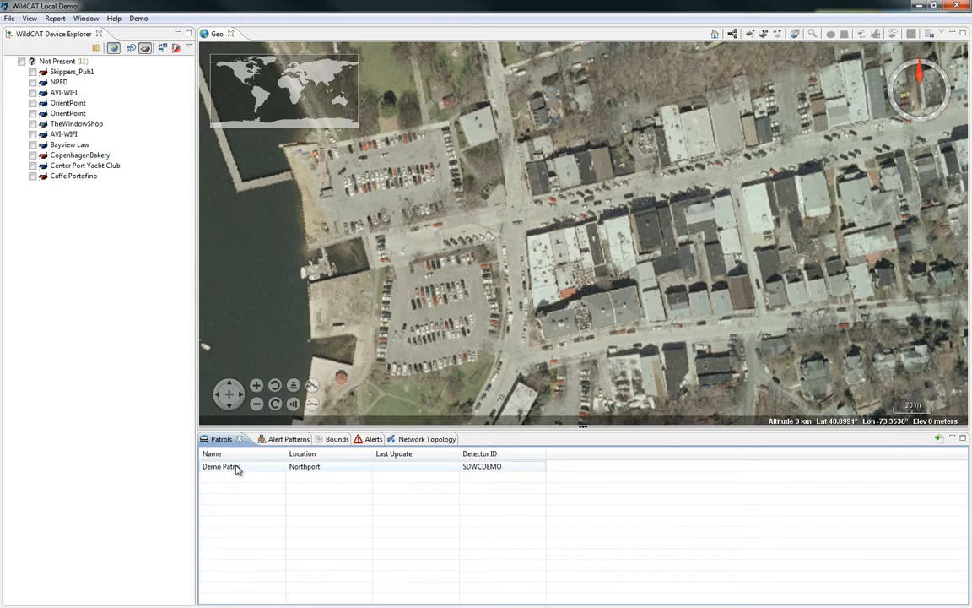
Step: Select Demo Patrol to load its detections and bring up Window > Open Perspective
click(237, 466)
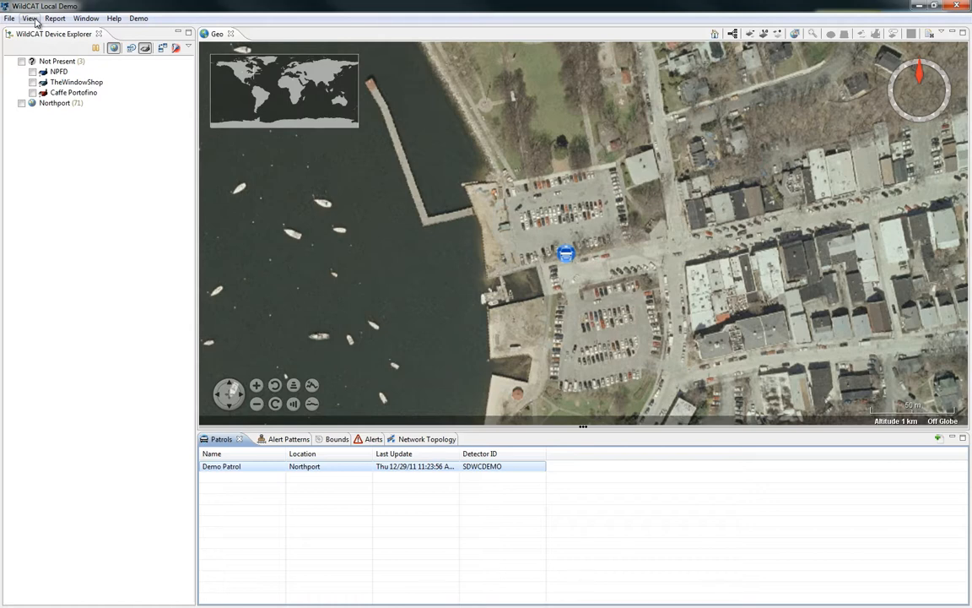
mouse_move(56, 16)
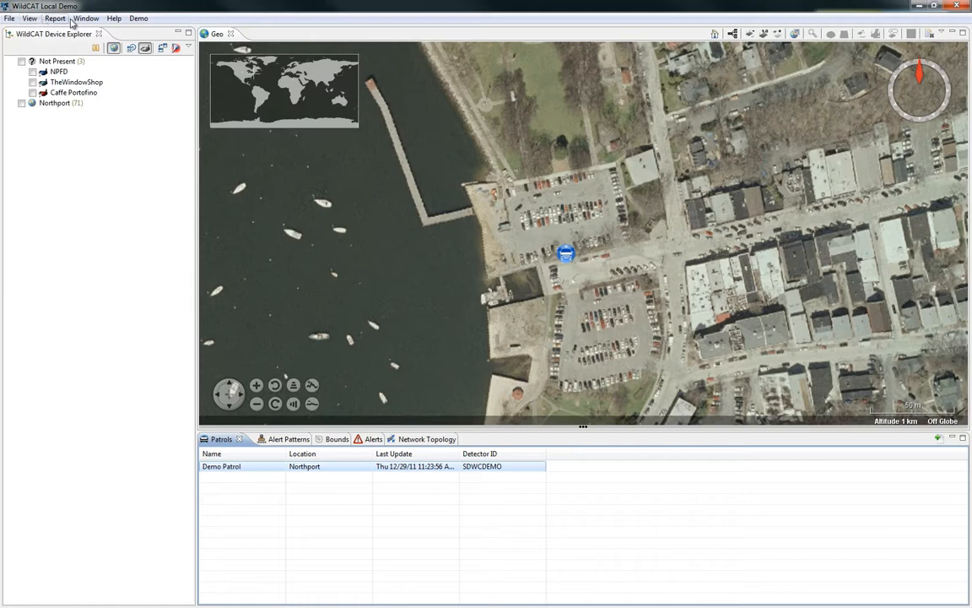
click(84, 17)
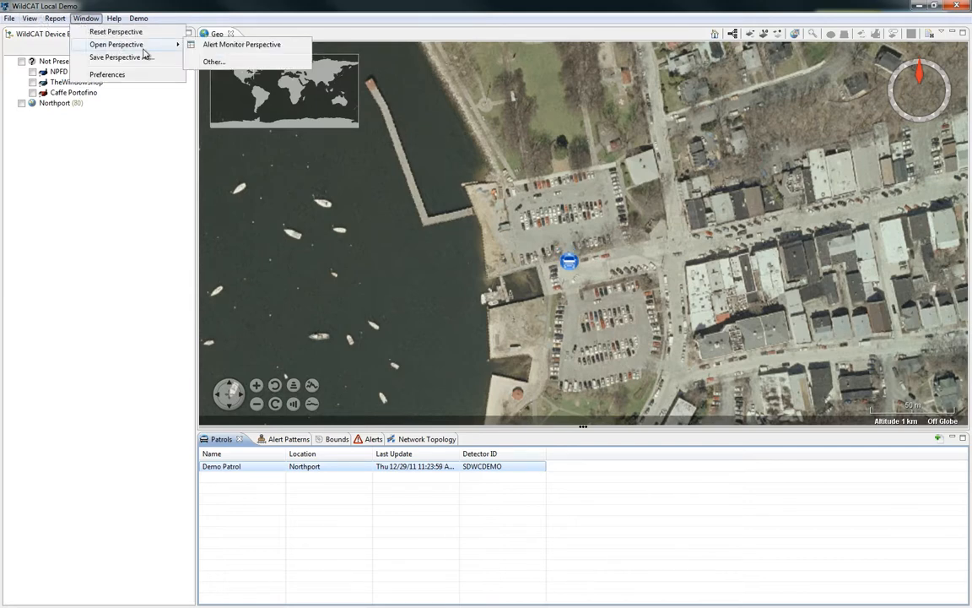
Step: Switch to the Alert Monitor perspective, view the Main St alert and explore AVI-WIFI on the map
click(243, 43)
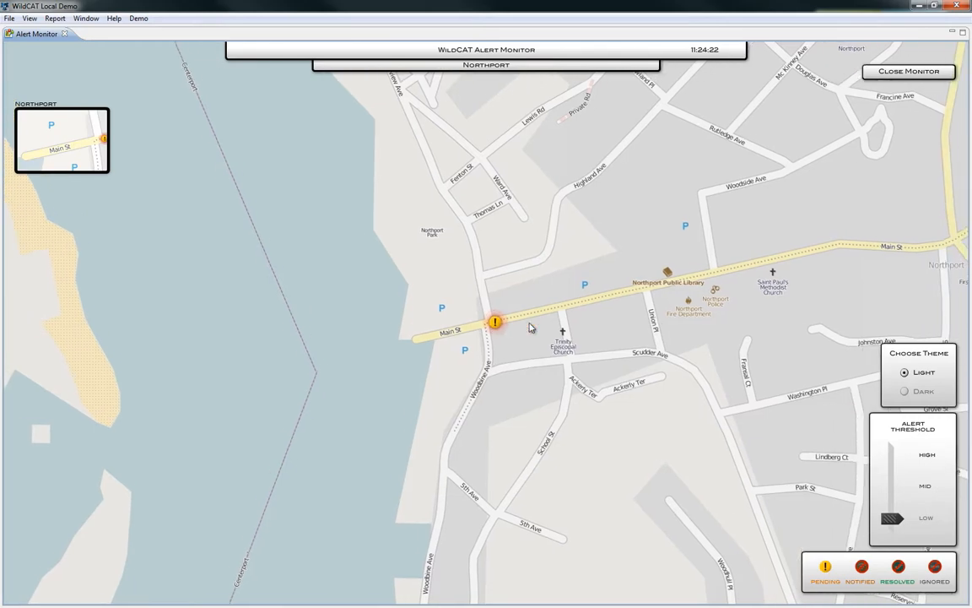
click(496, 321)
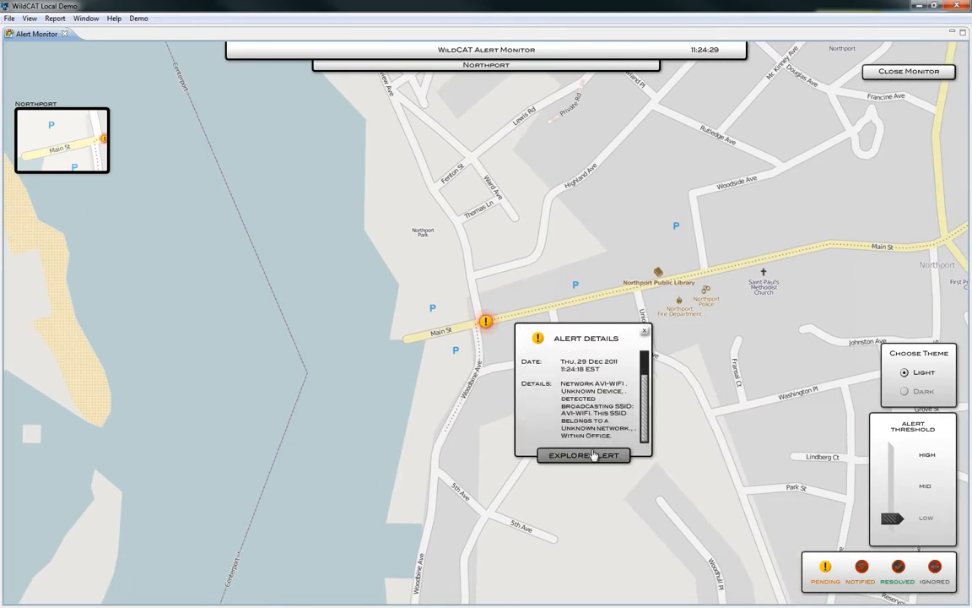
click(584, 455)
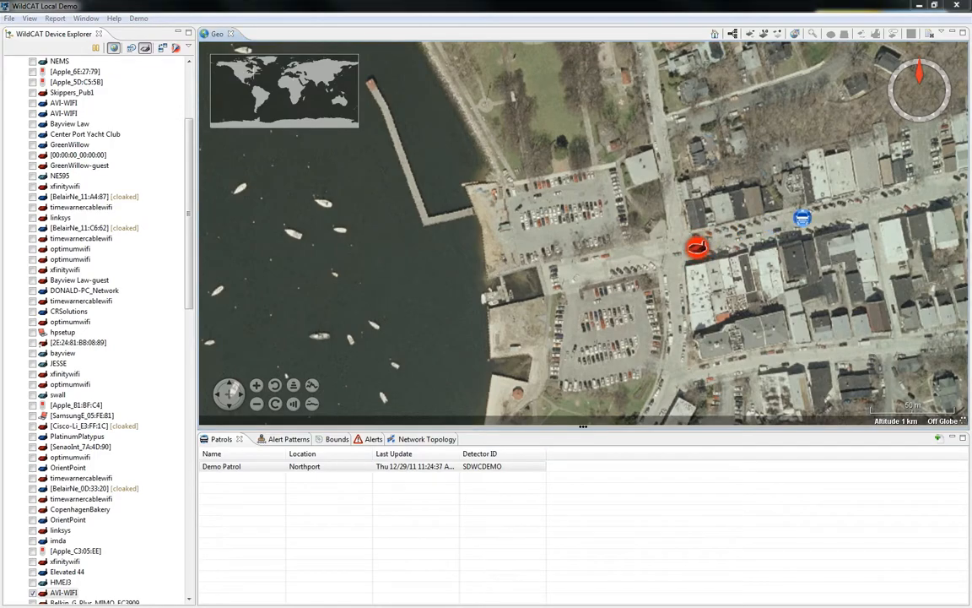
Step: View the three AVI-WIFI access points in Network Topology, one flagged red as unknown
click(425, 439)
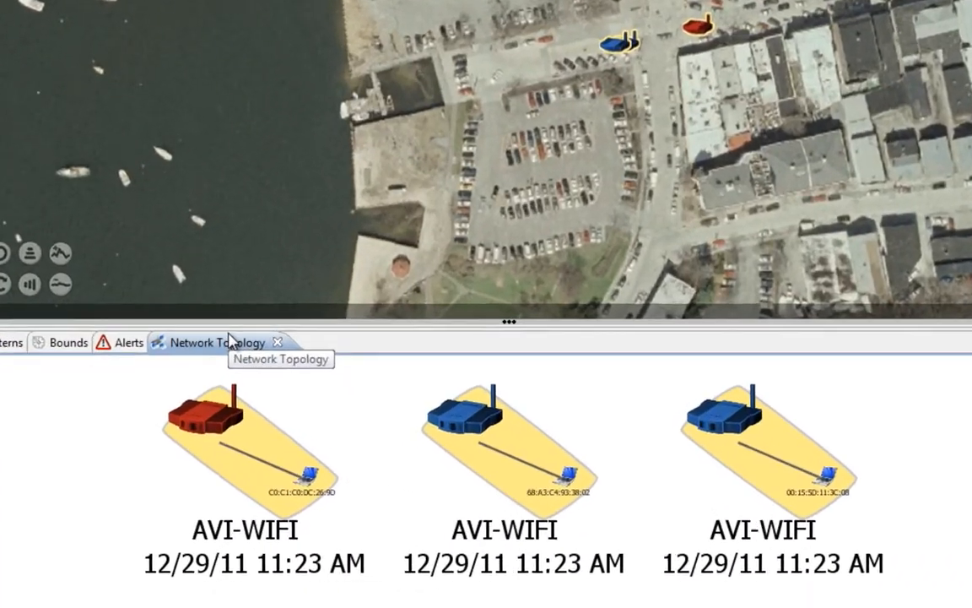
scroll(down, 3)
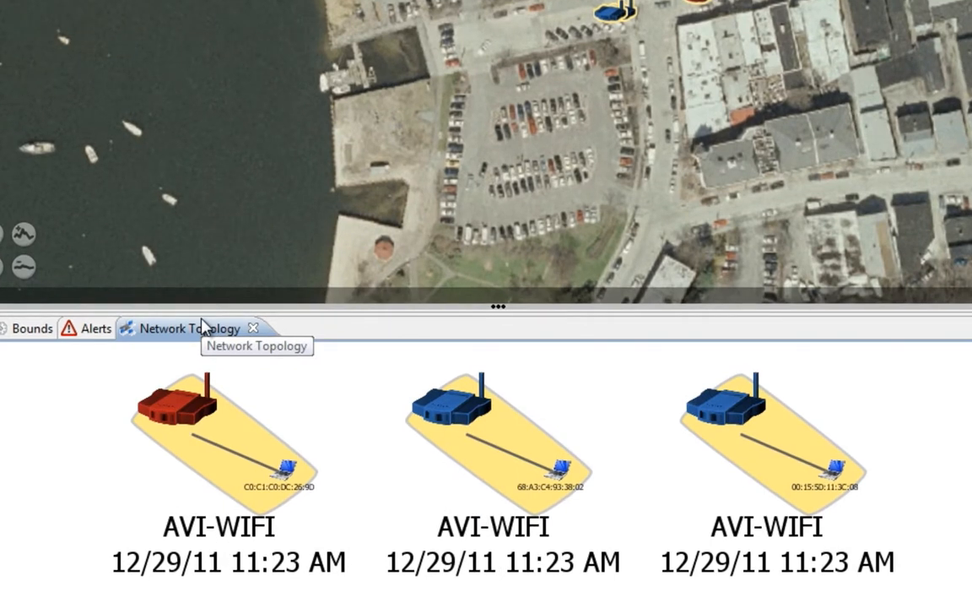
mouse_move(324, 405)
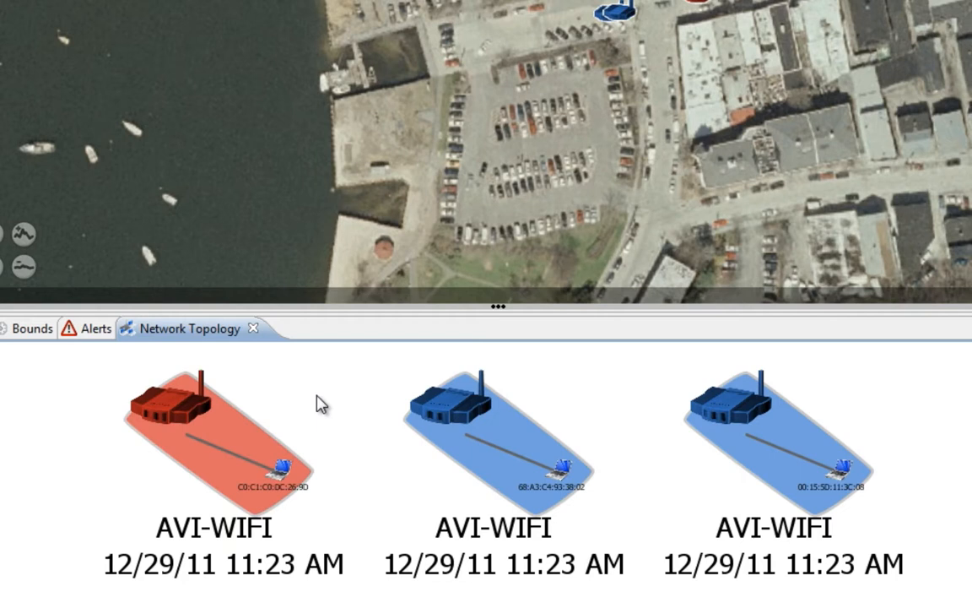
mouse_move(199, 419)
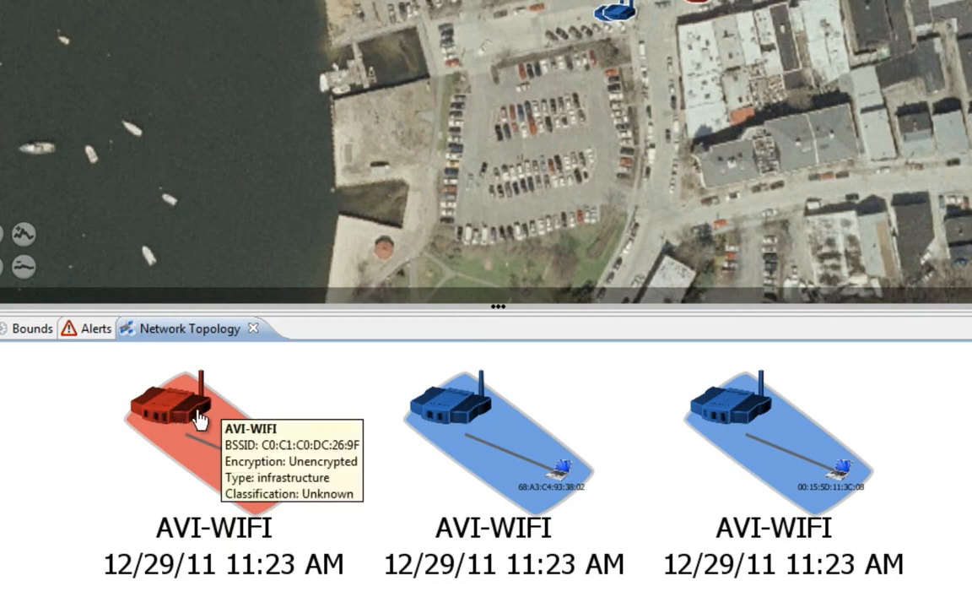
mouse_move(456, 410)
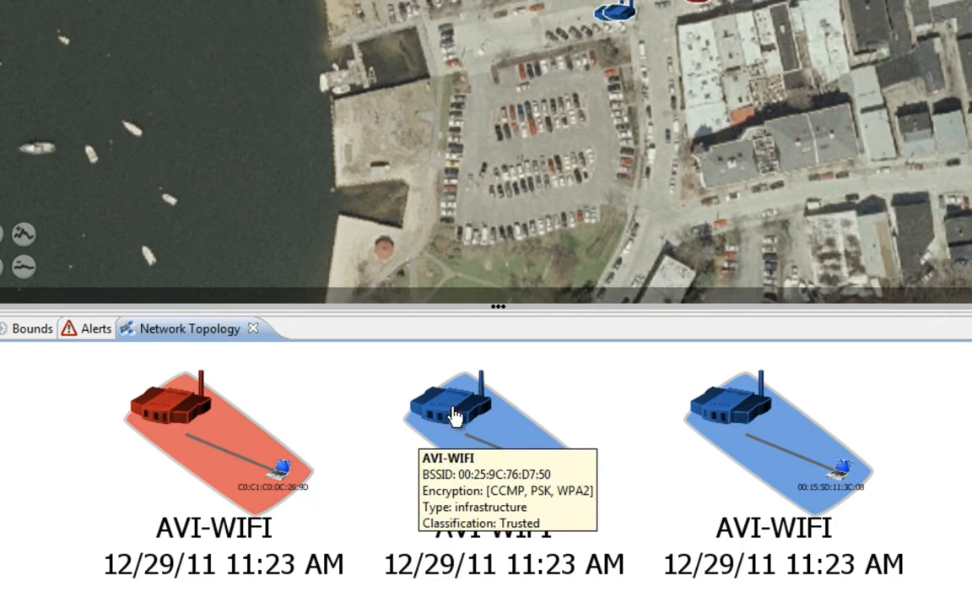
mouse_move(741, 412)
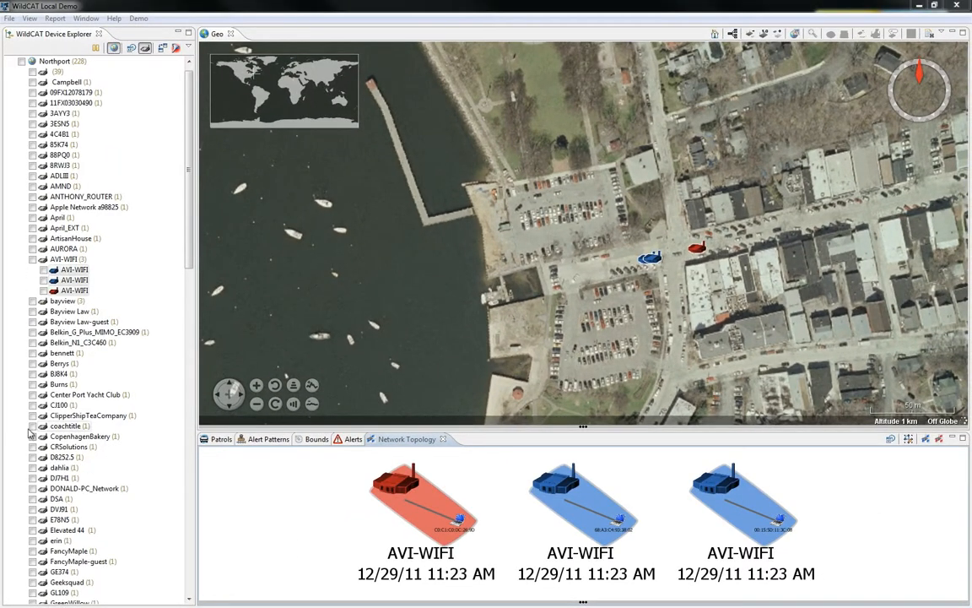
Step: Compose message 'Check for suspicious activity at Bayview & Main' to Demo Patrol
click(221, 439)
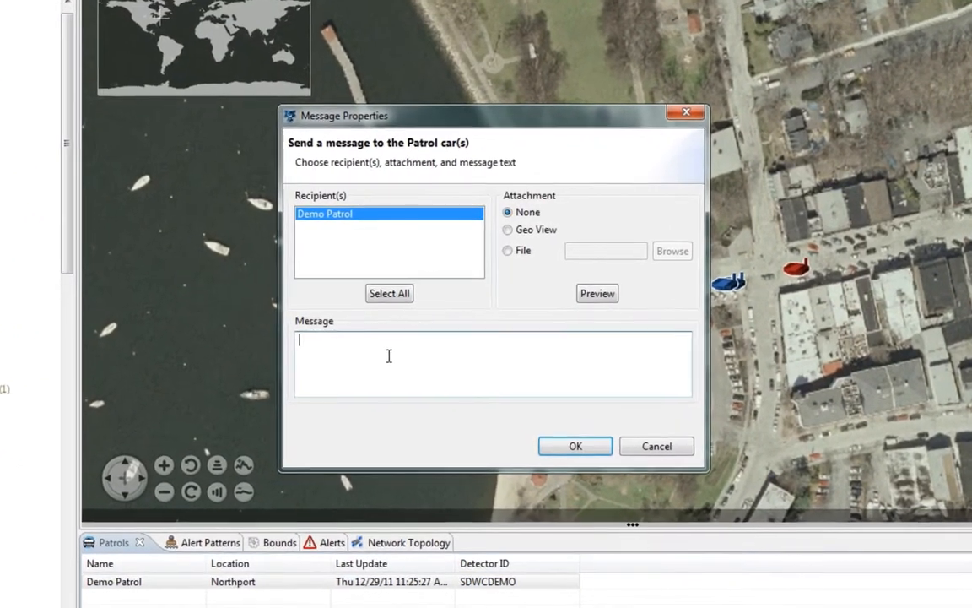
text(Check for suspi)
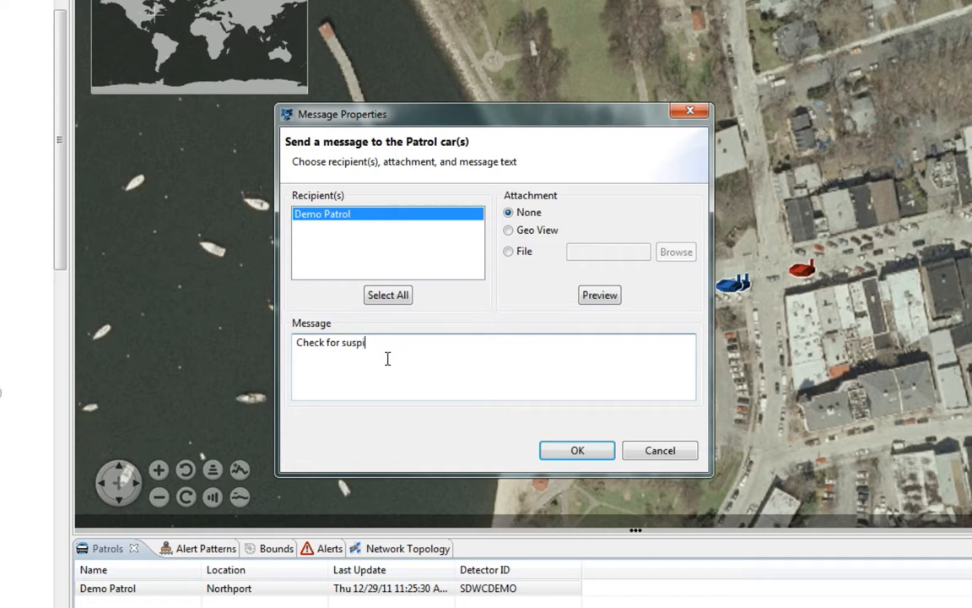
text(cious activity at)
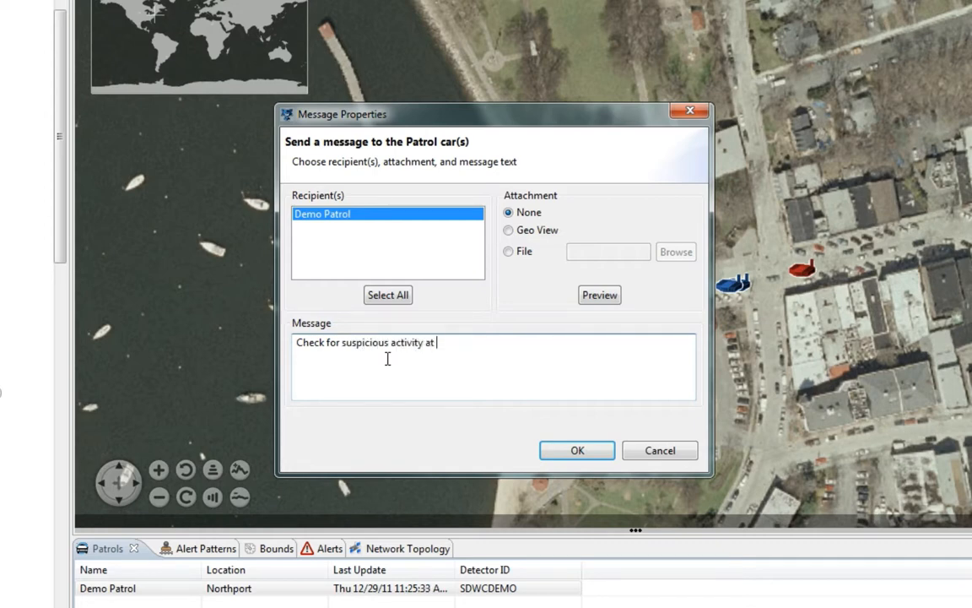
text(Bayview & Main)
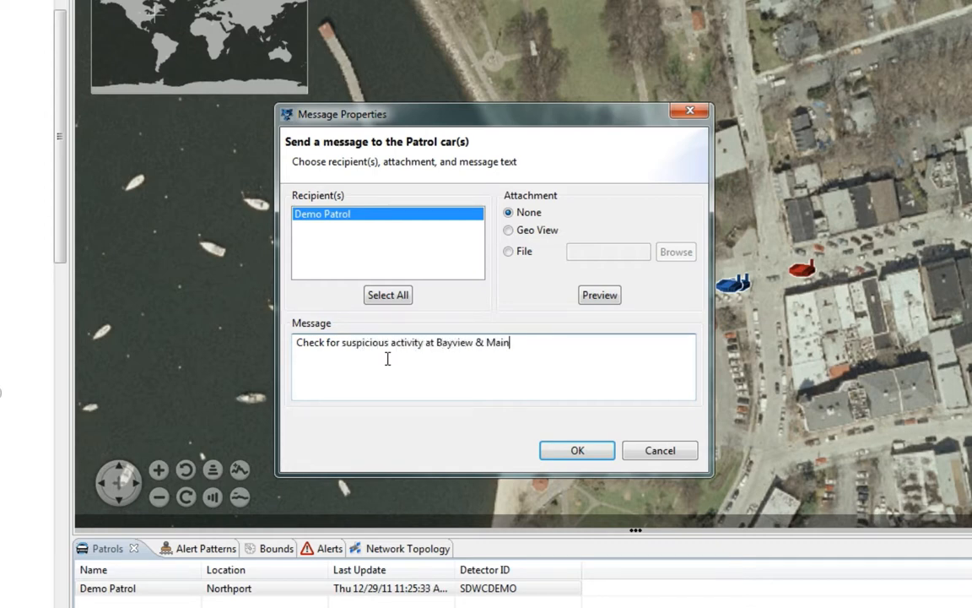
Step: Attach the Geo View, preview it, and send the message
click(508, 230)
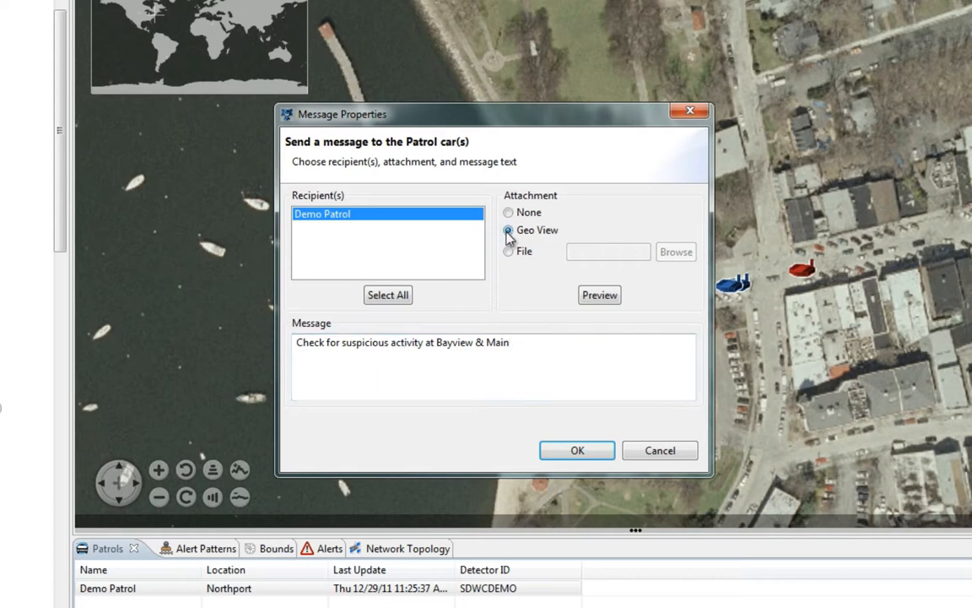
click(599, 294)
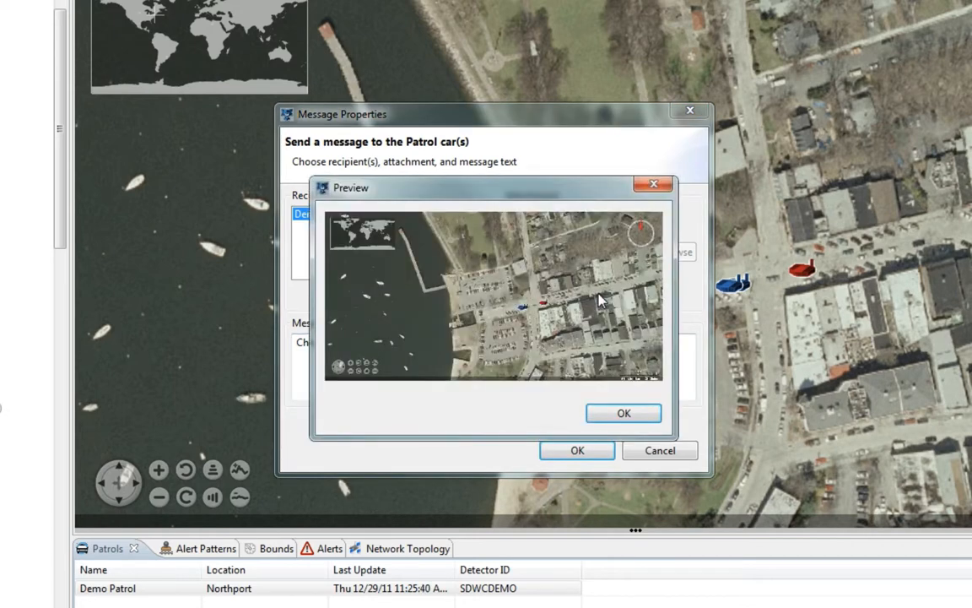
click(625, 411)
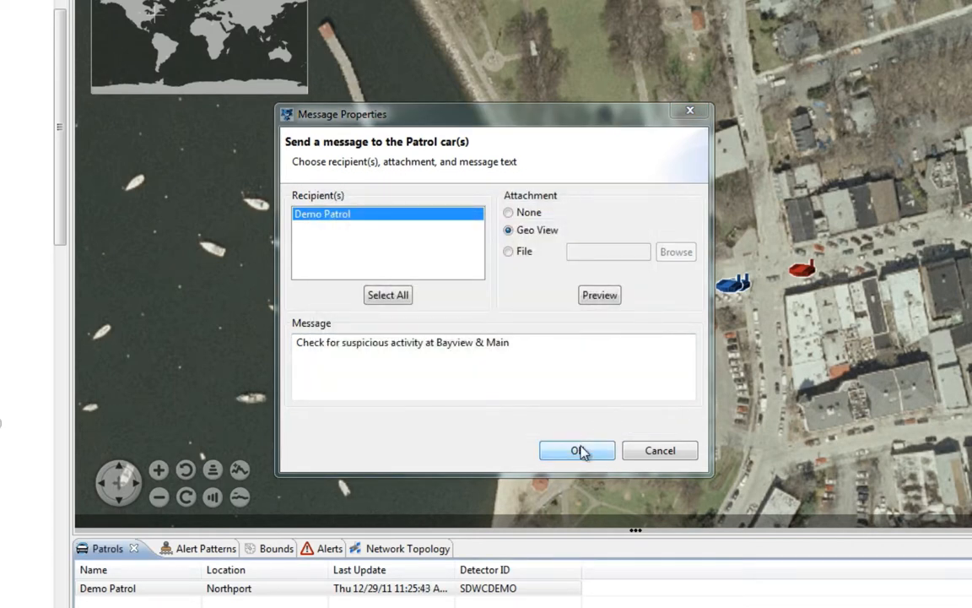
click(577, 449)
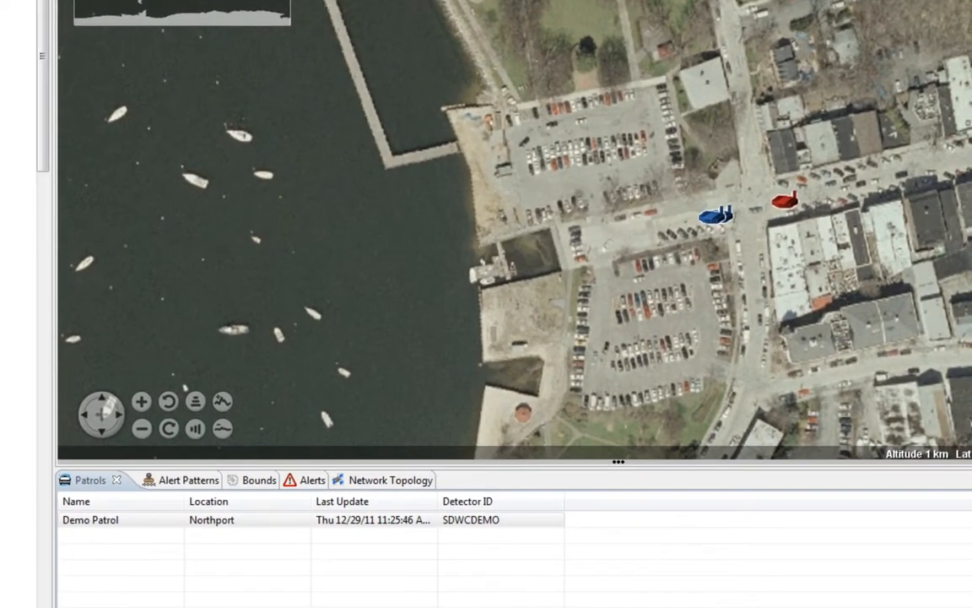
Step: Set the AVI-WIFI alert's status to NOTIFIED in the Alerts list
click(311, 479)
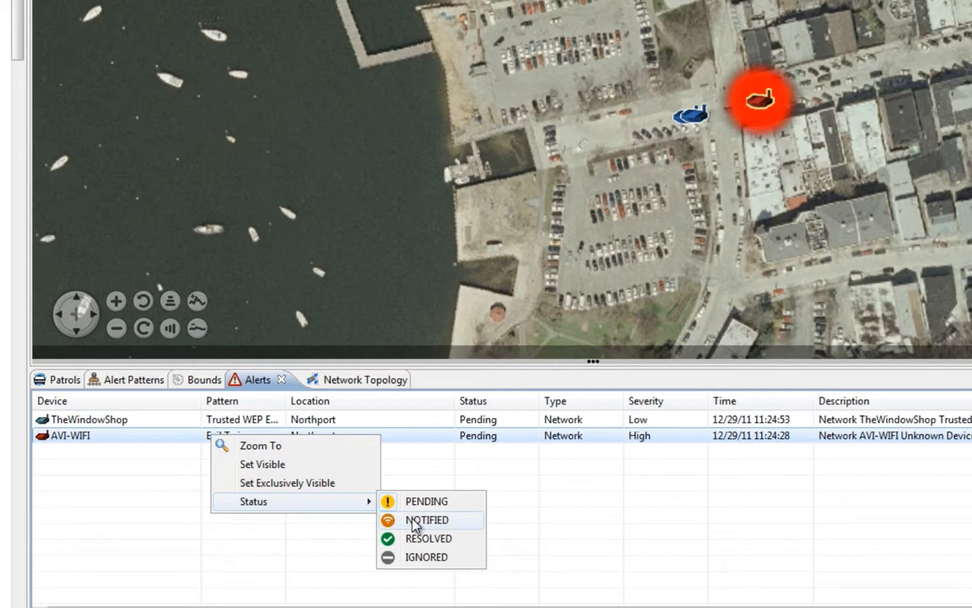
click(425, 520)
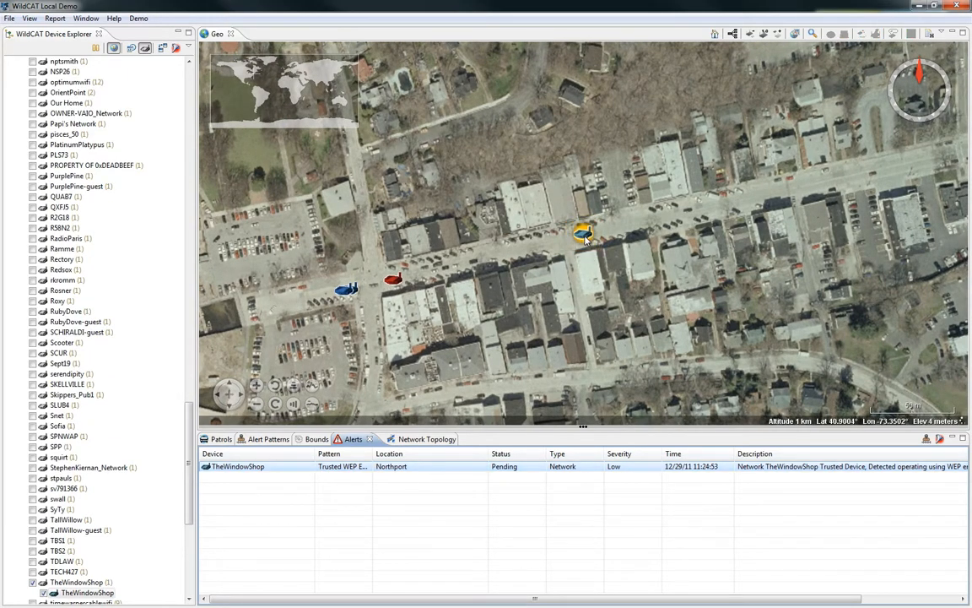
click(584, 233)
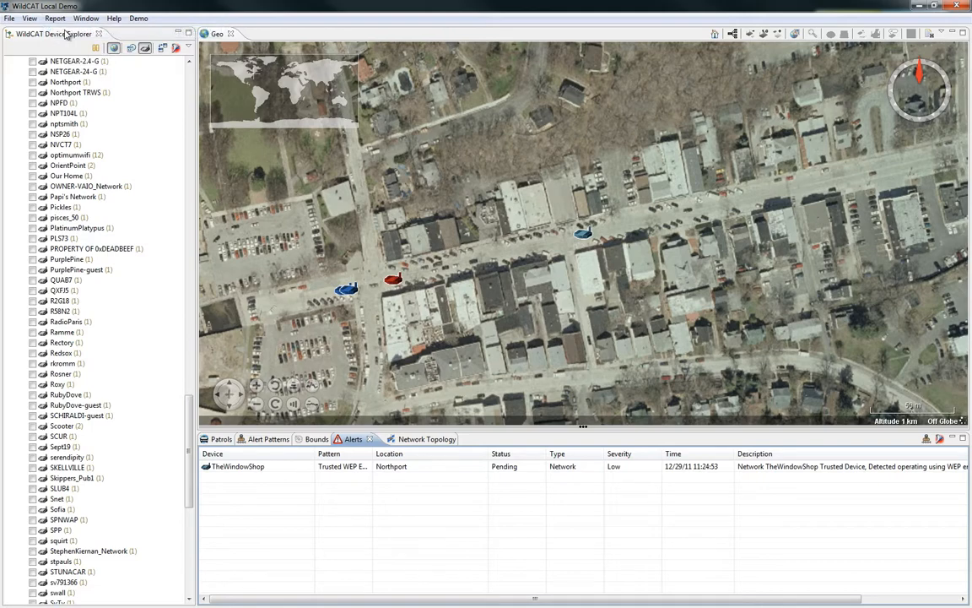
Step: Generate the Alert Summary document report with Notified status included and review it in Word
click(54, 17)
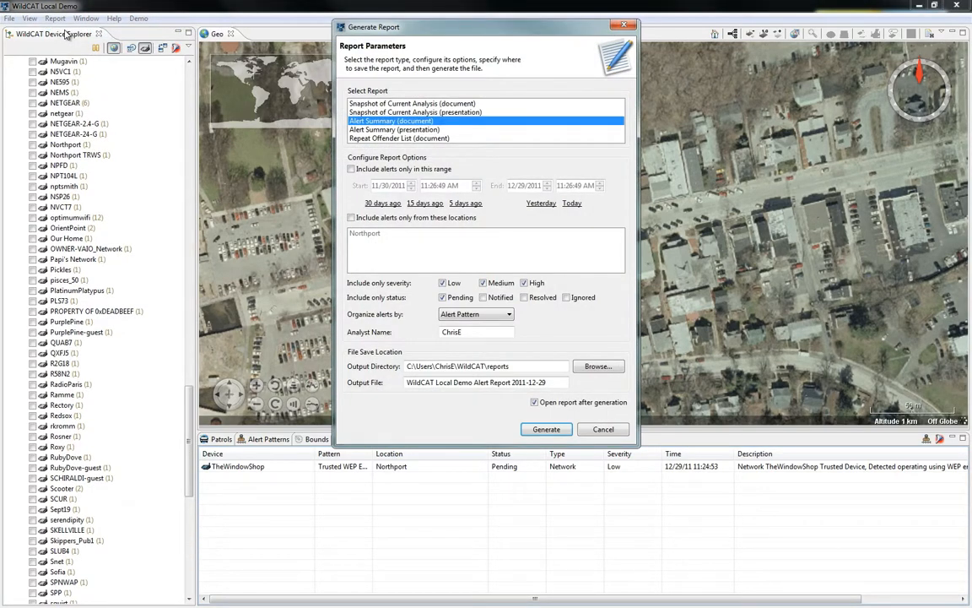
scroll(up, 3)
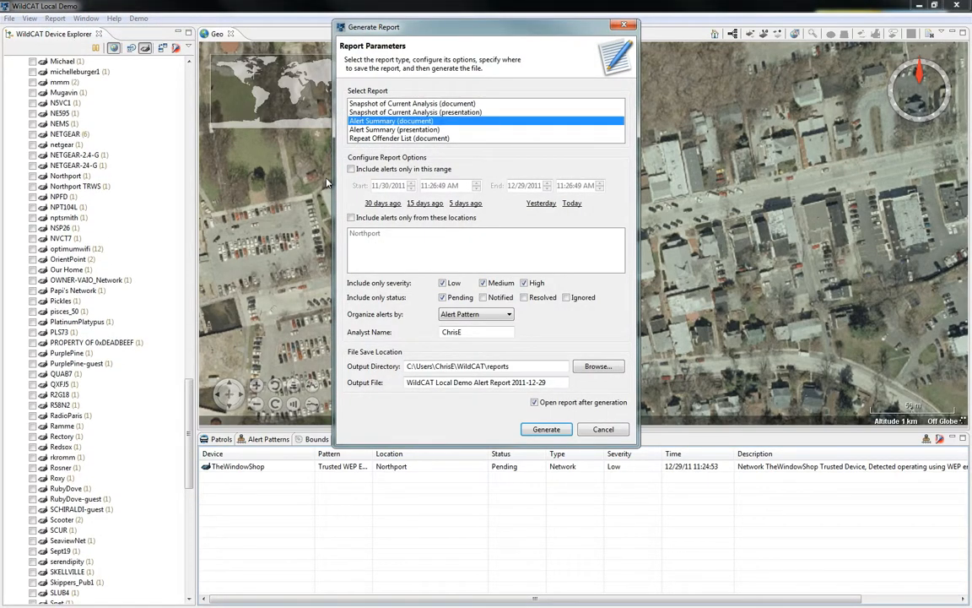
click(482, 297)
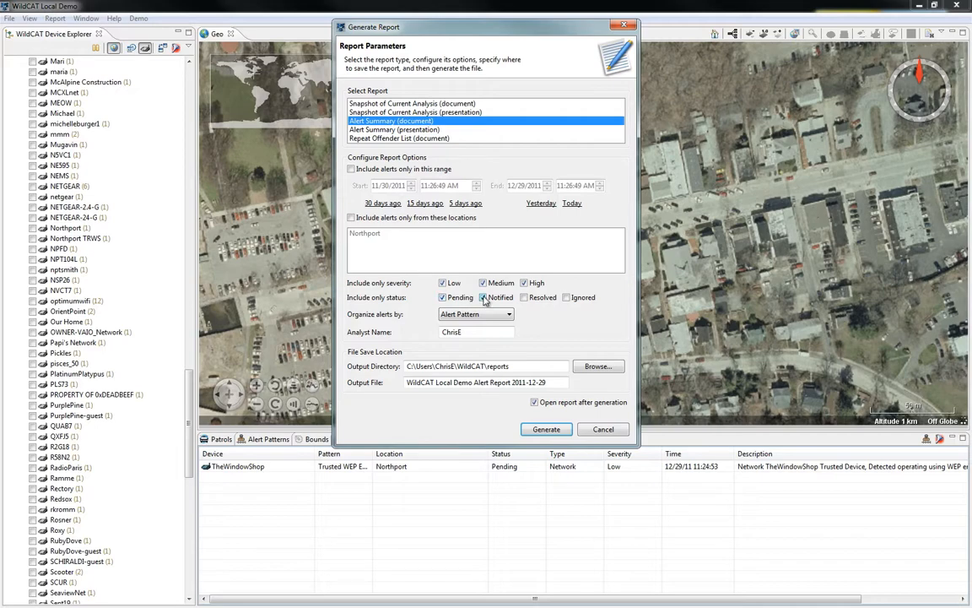
click(547, 429)
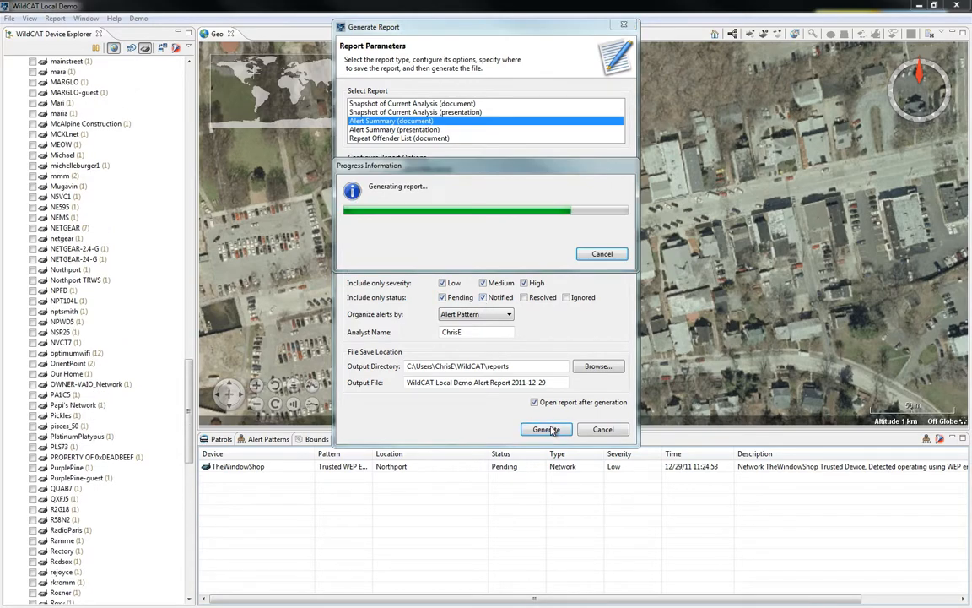
click(545, 429)
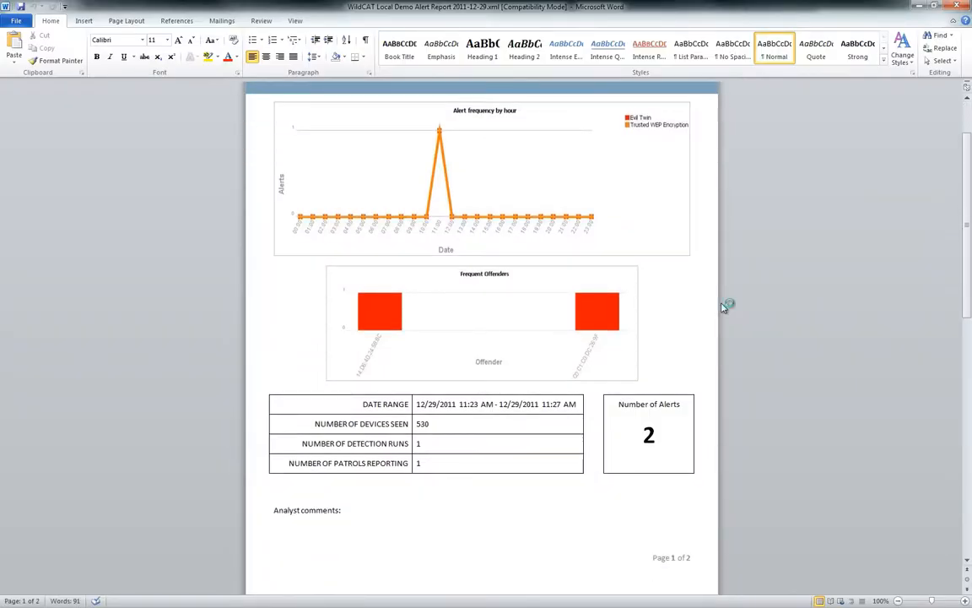
scroll(down, 3)
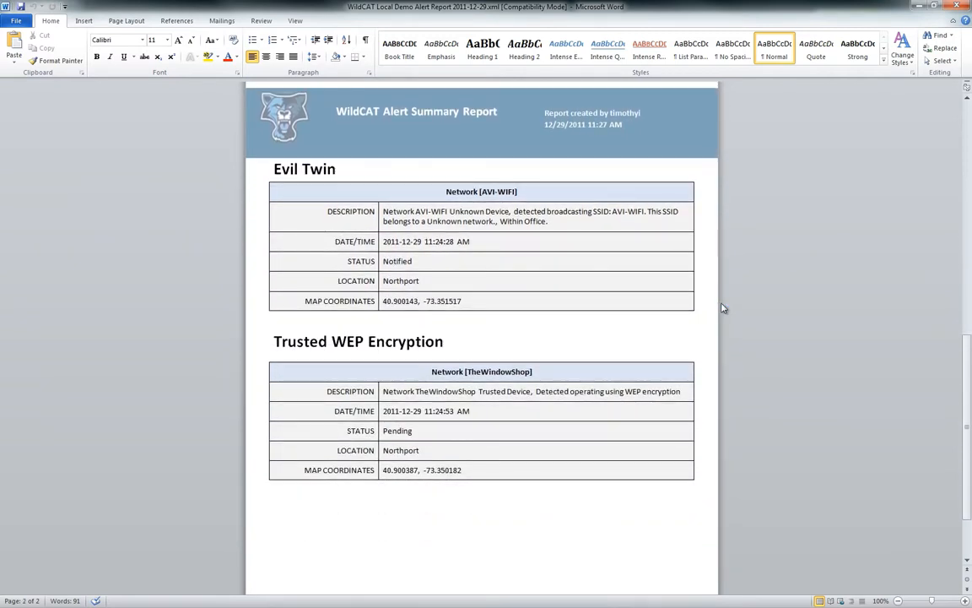